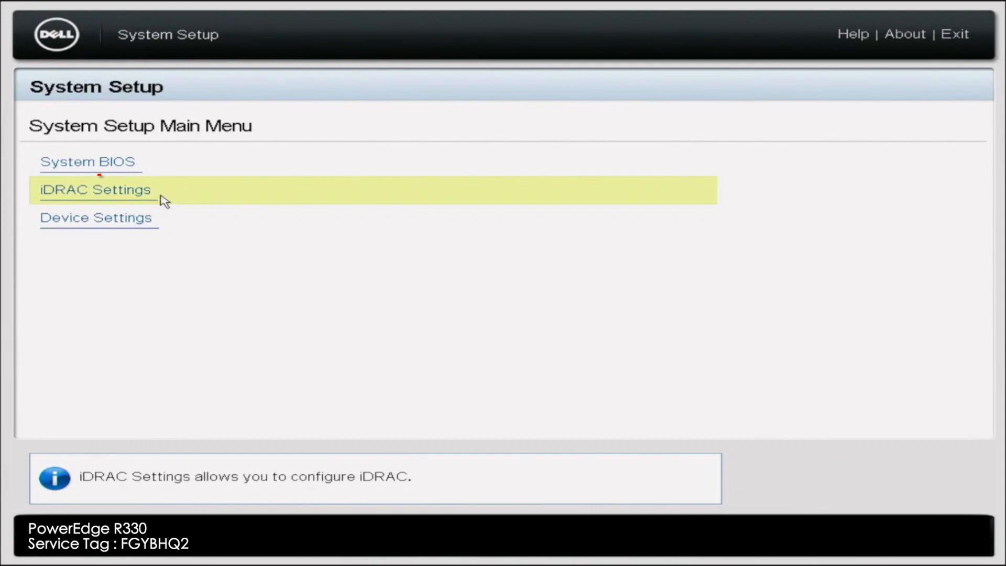
Step: View the server summary and license type, then return to iDRAC Settings
left_click(95, 189)
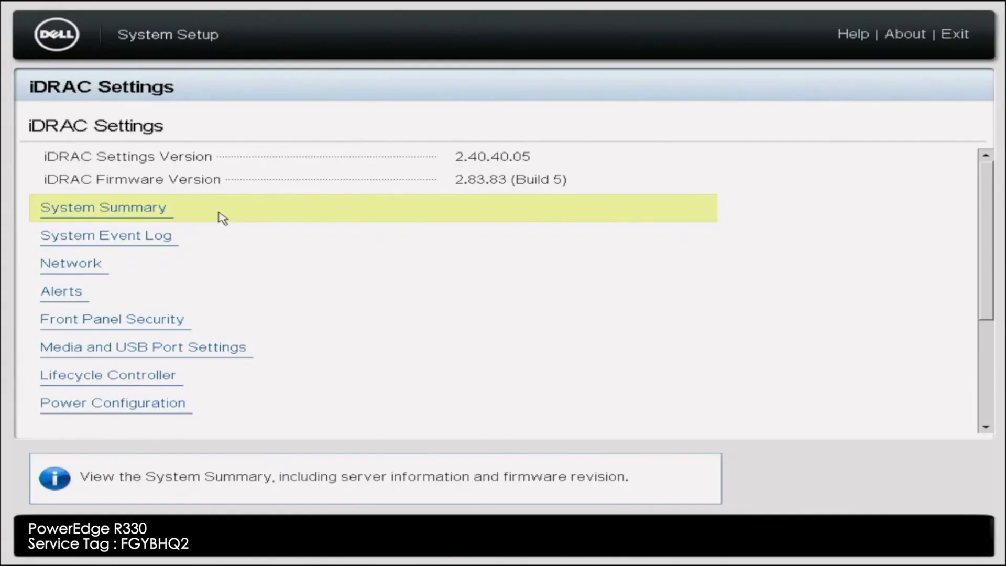
left_click(104, 207)
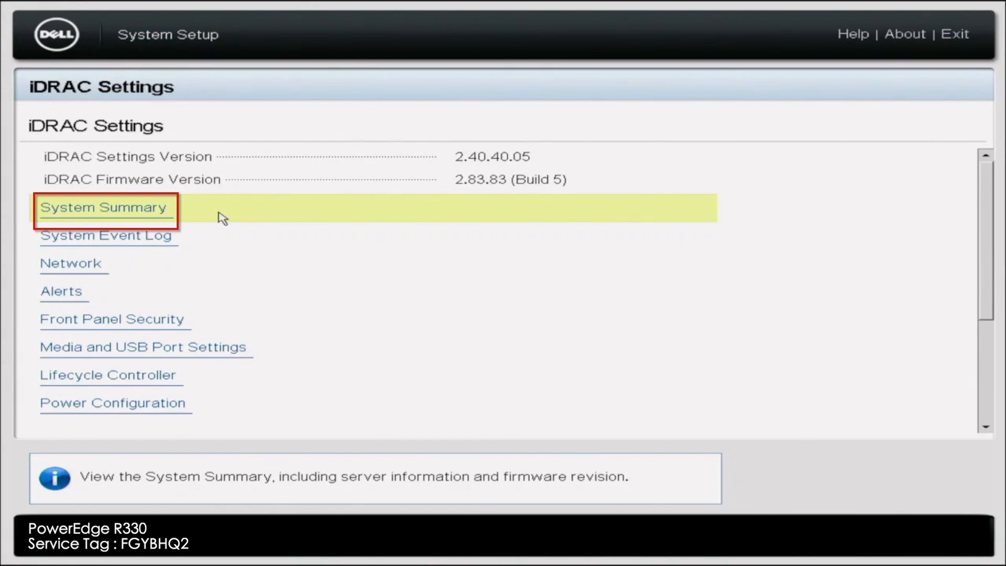
left_click(104, 208)
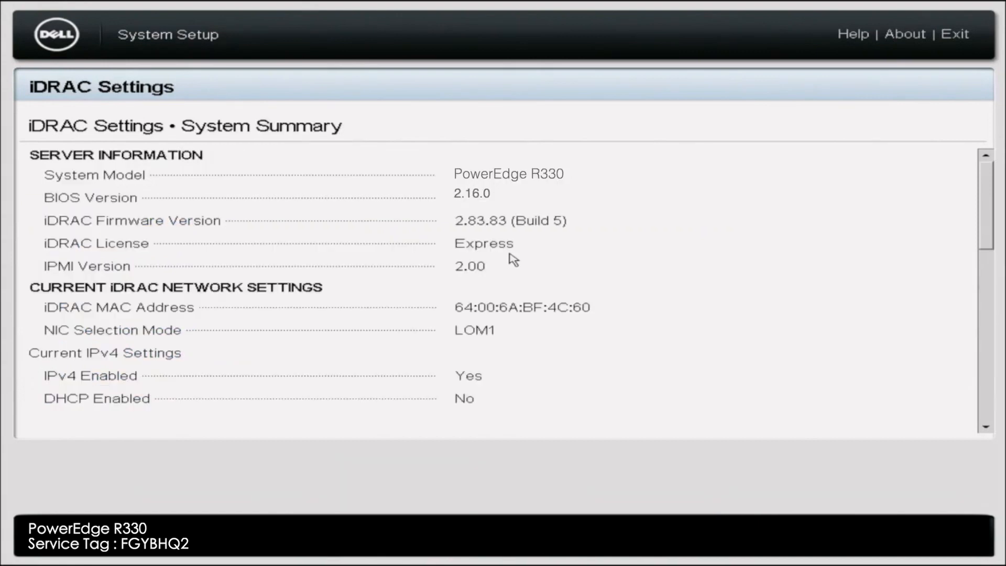
mouse_move(512, 258)
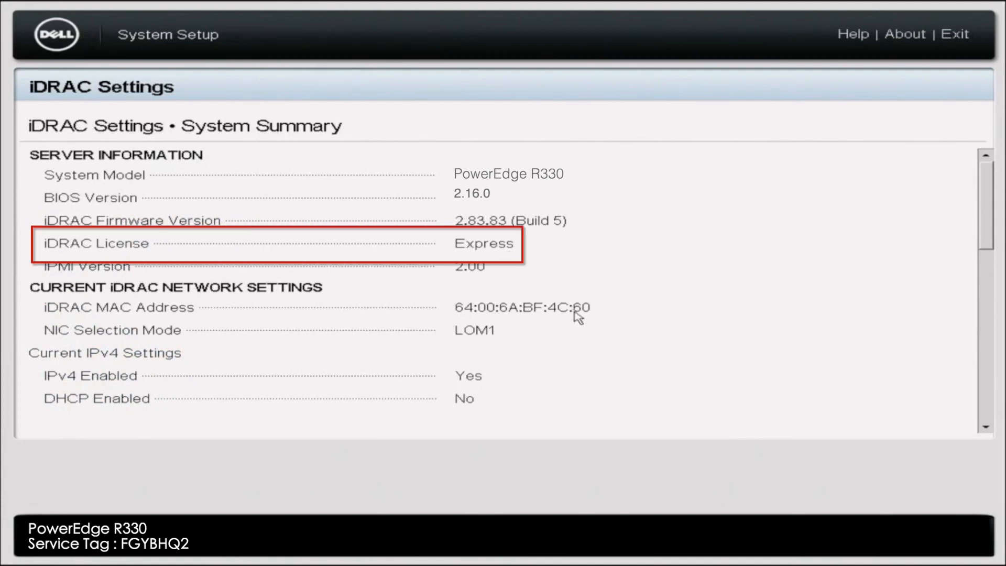
mouse_move(897, 461)
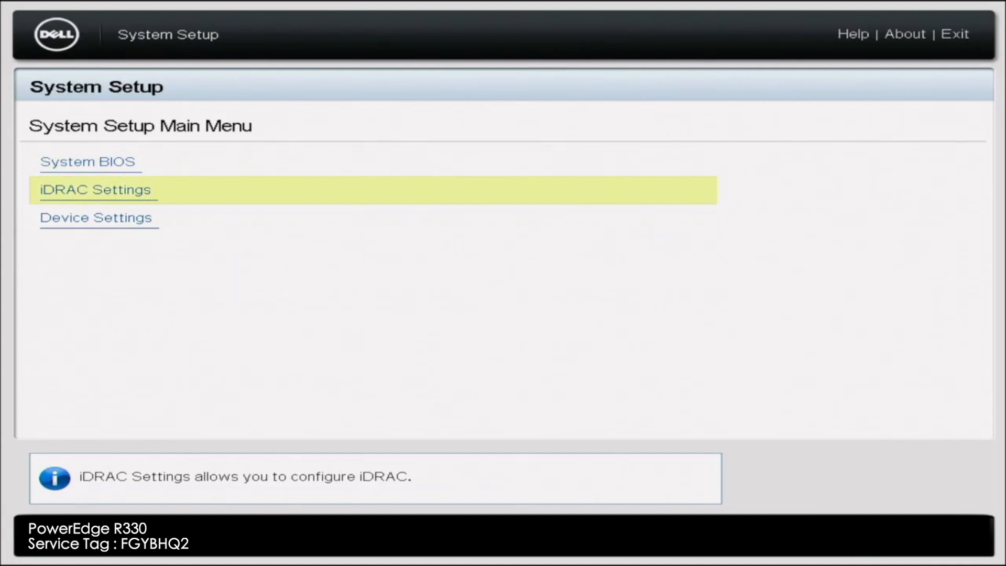
left_click(95, 189)
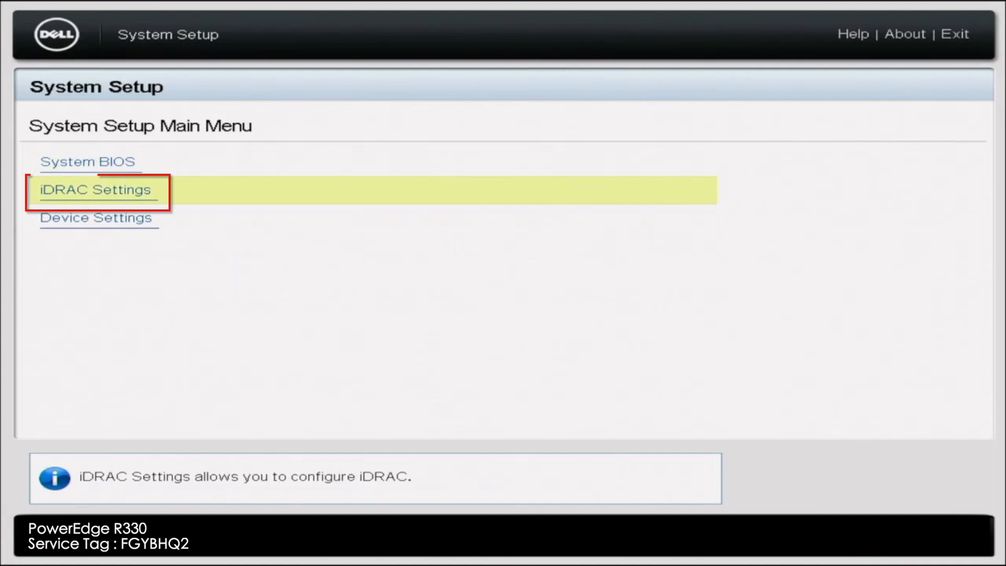
left_click(95, 190)
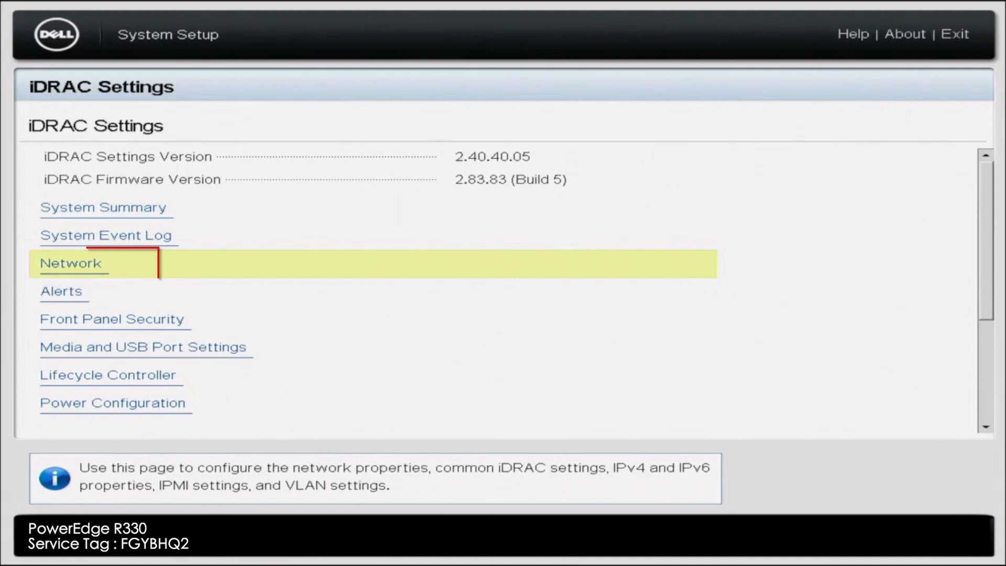
Step: Bring up the iDRAC Network page at IPv4 Settings, static IP 192.168.0.120, gateway 192.168.0.1
left_click(70, 263)
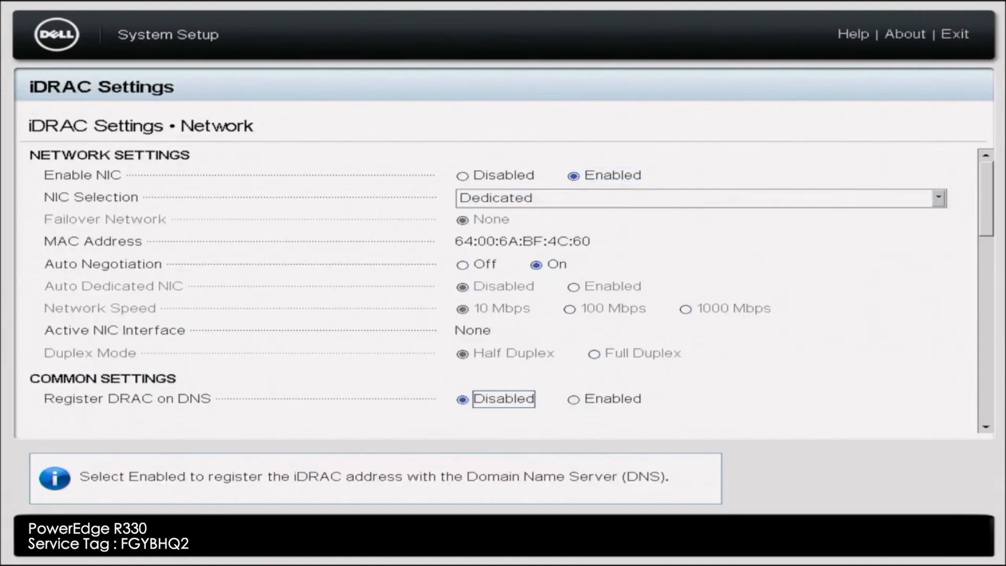
scroll("down", 3)
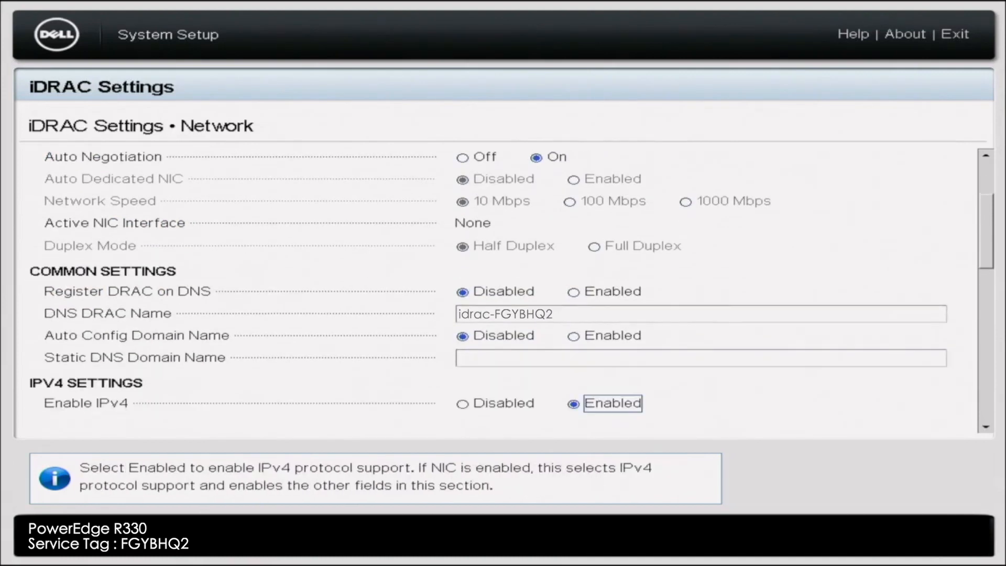
scroll("down", 3)
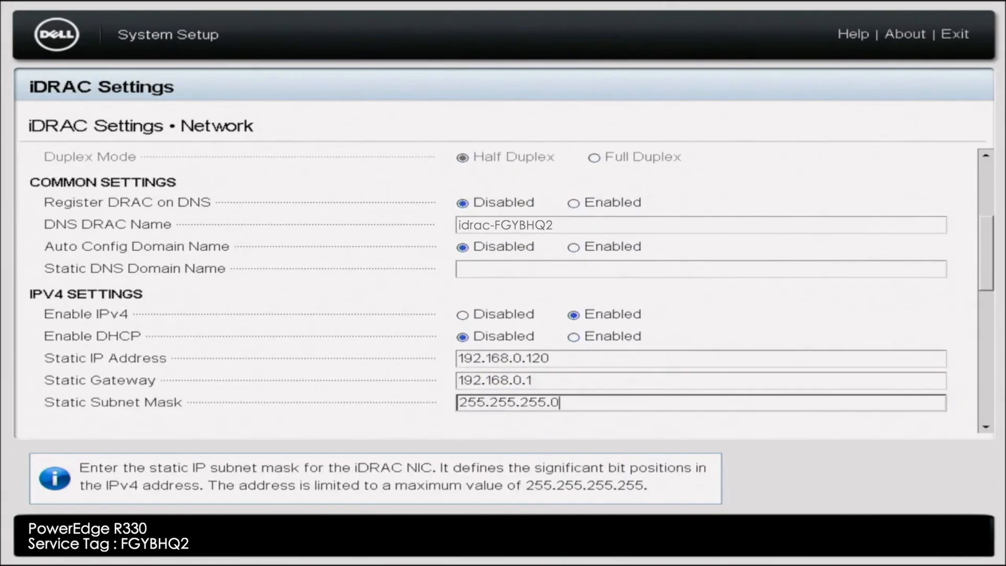
scroll("down", 3)
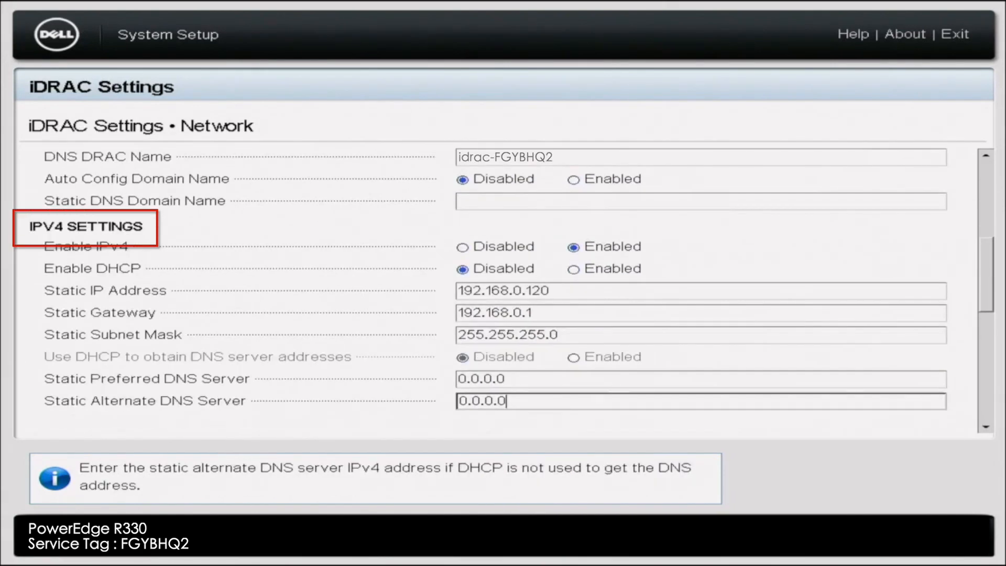
left_click(699, 291)
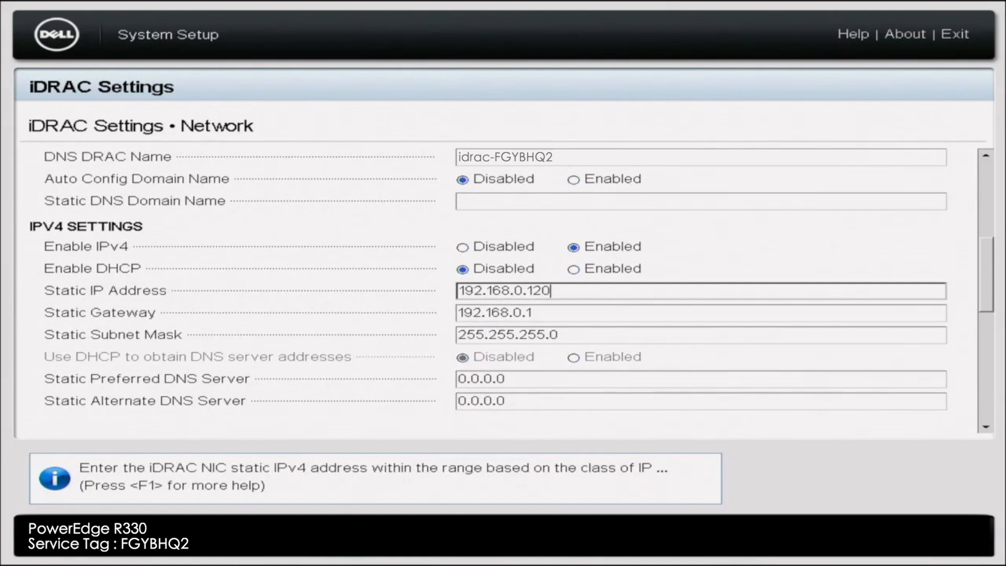
Step: Retype the static IPv4 address as 192.168.0.120, leaving subnet mask 255.255.255.0
left_click(699, 290)
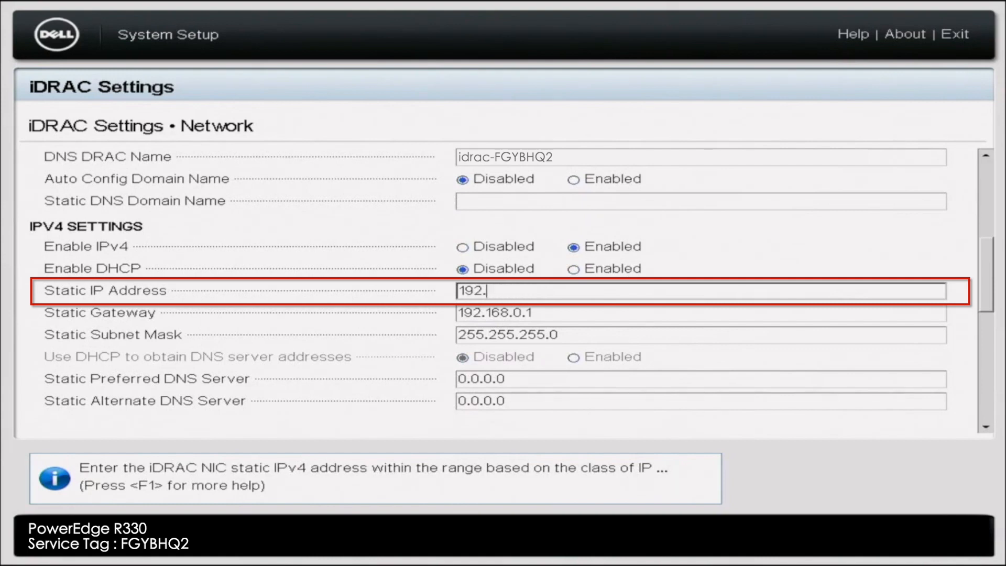
key("Backspace")
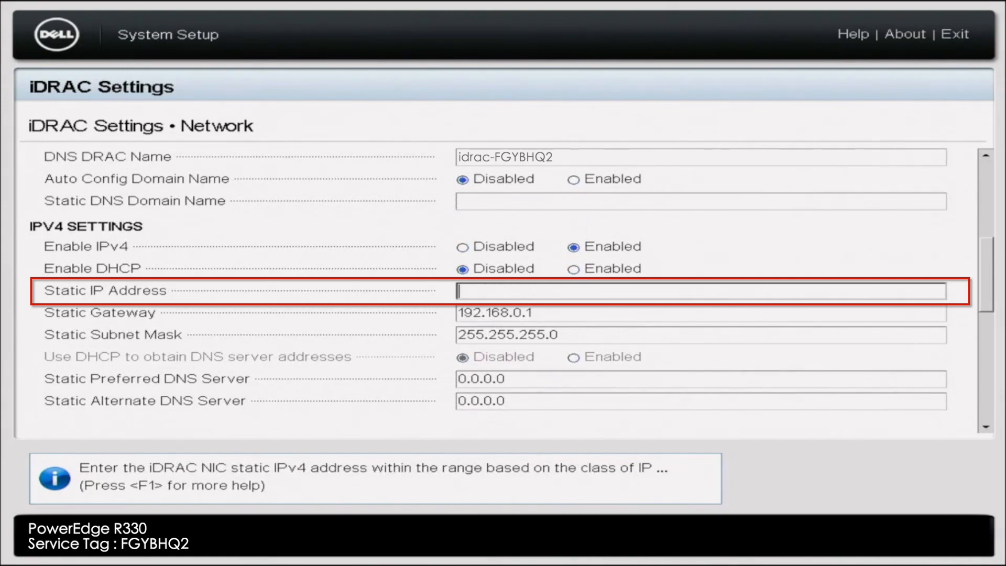
type("1")
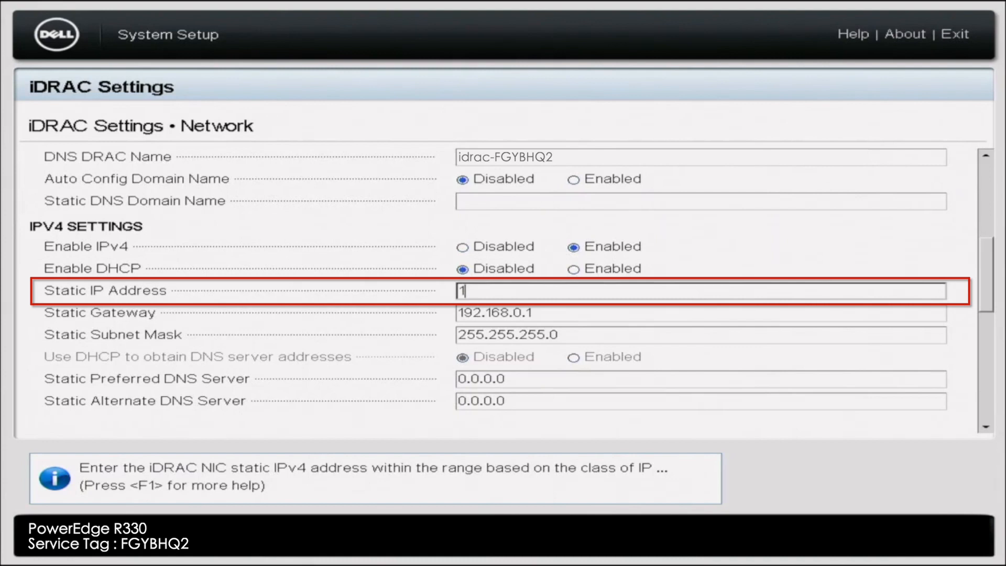
type("92.168.0.12")
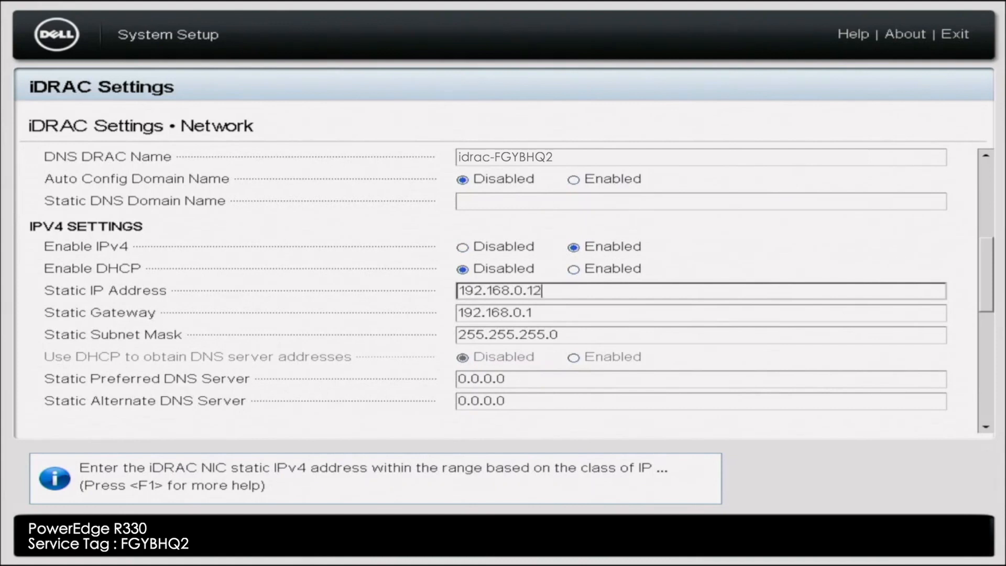
left_click(699, 312)
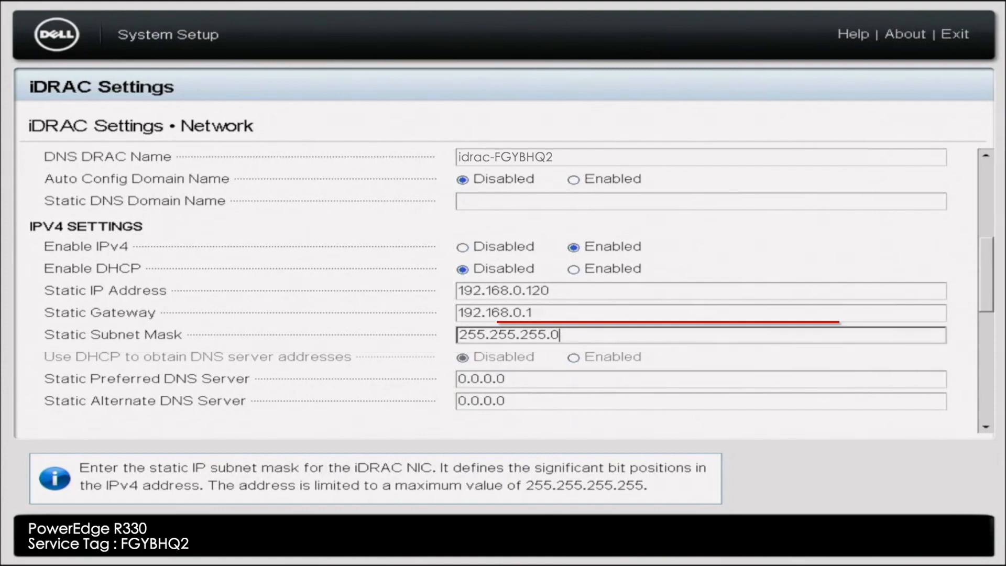
Step: Clear the preferred DNS server 0.0.0.0 and begin entering 8.8
left_click(699, 378)
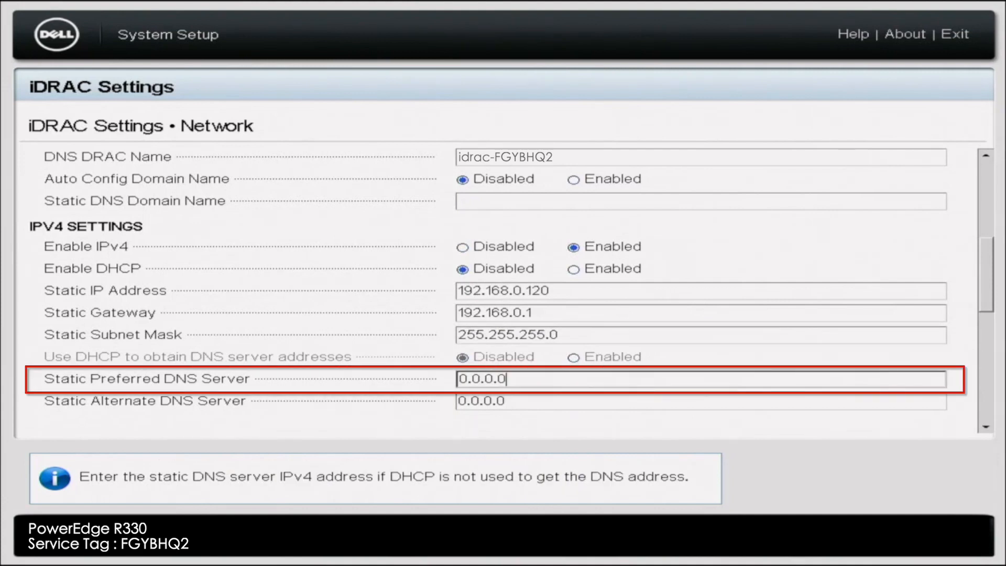
key("Backspace")
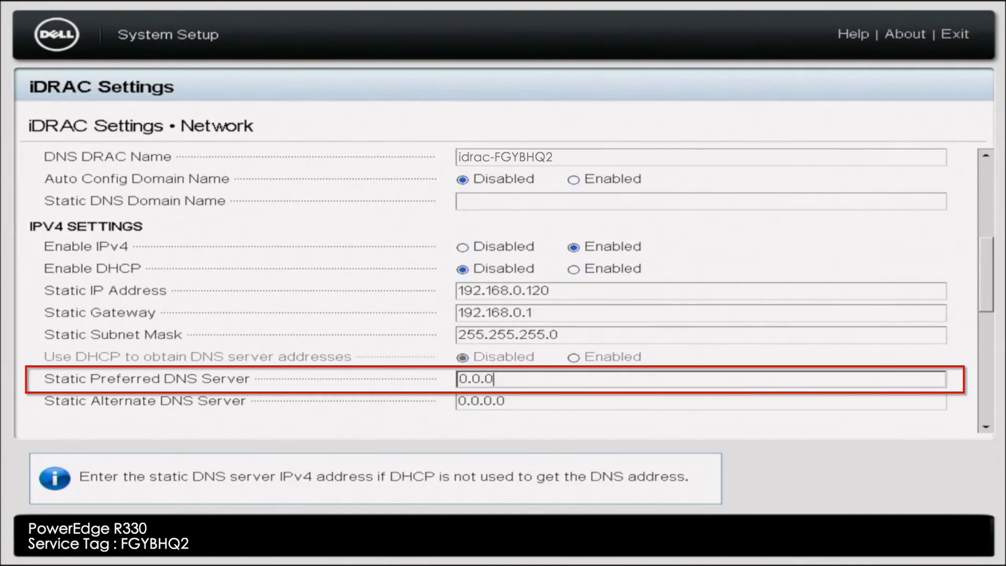
key("Backspace")
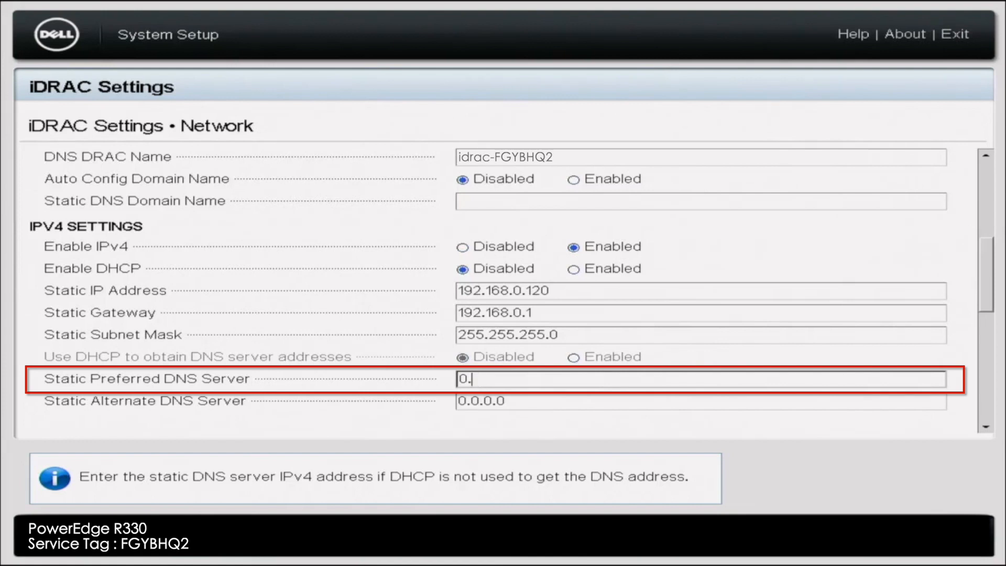
type("8.8.")
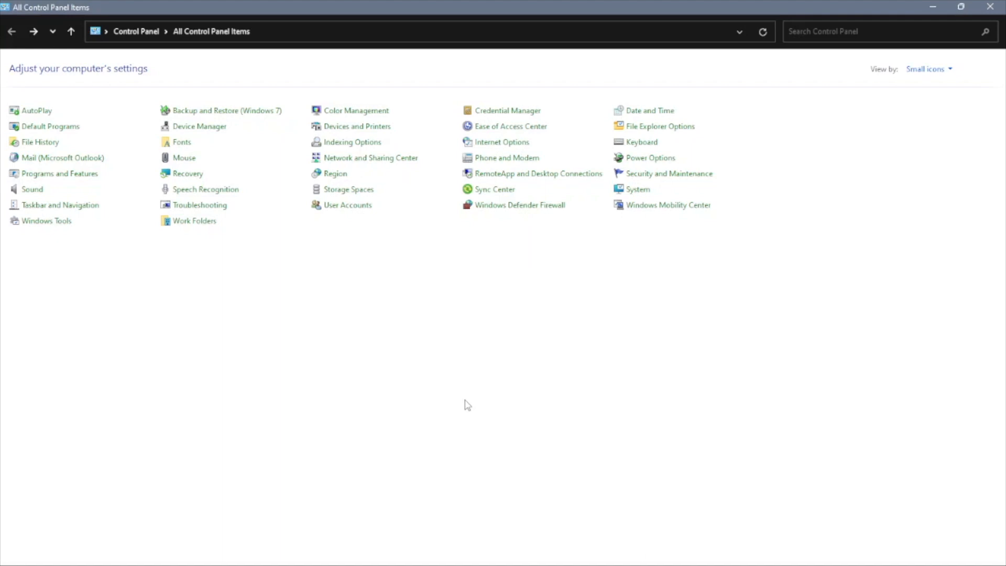
mouse_move(422, 301)
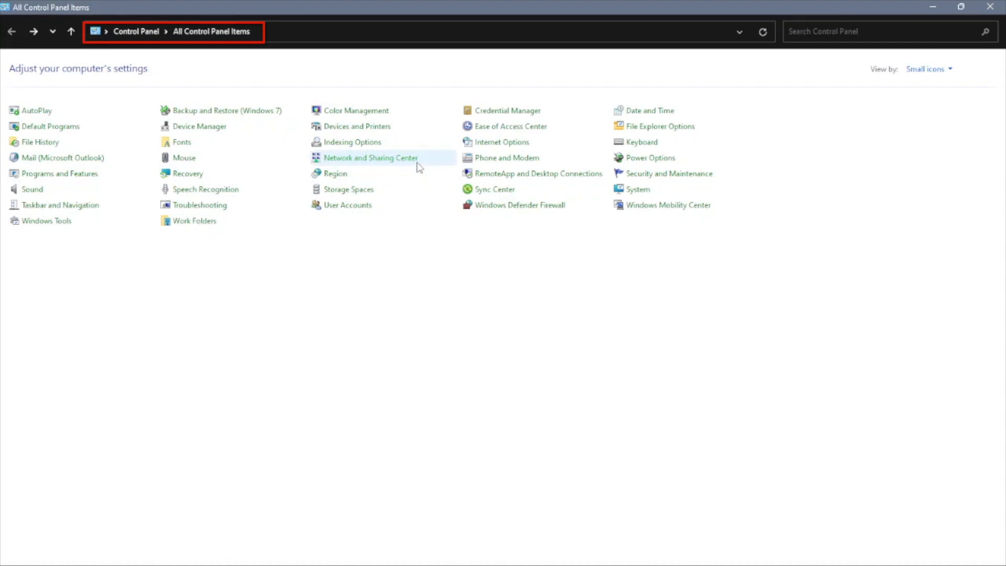
mouse_move(371, 158)
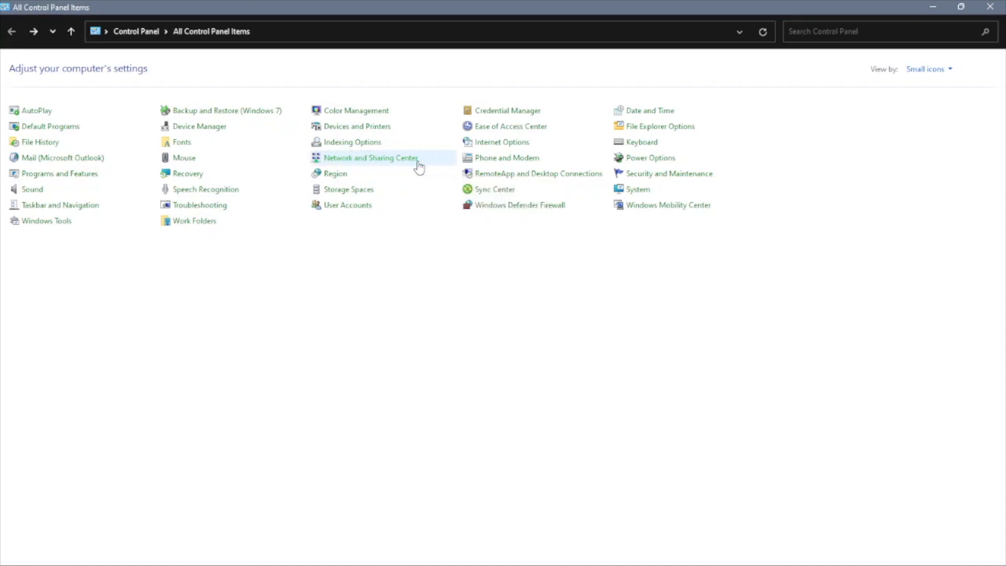
Step: Reach the Network Connections list via Network and Sharing Center's adapter settings
left_click(371, 158)
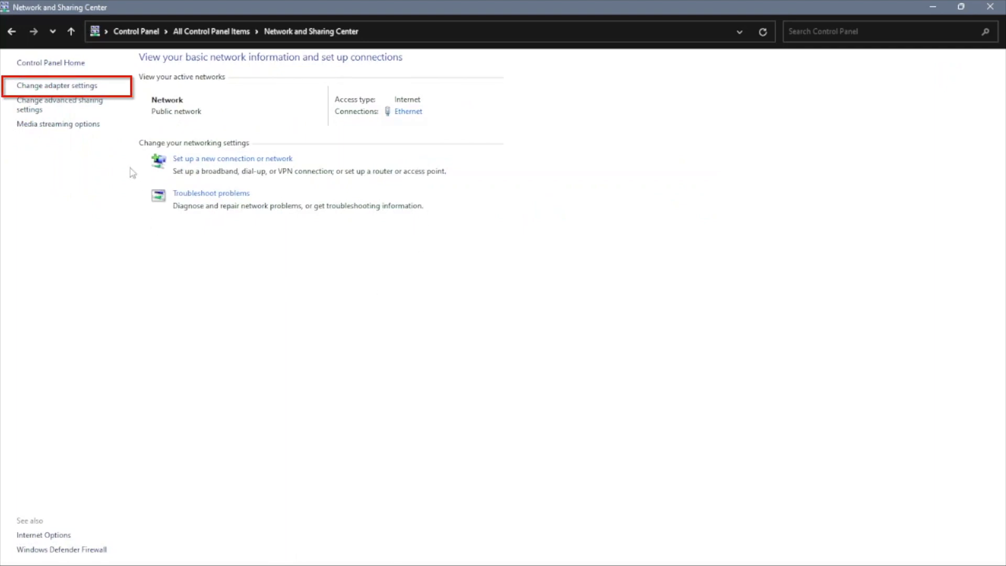
left_click(57, 85)
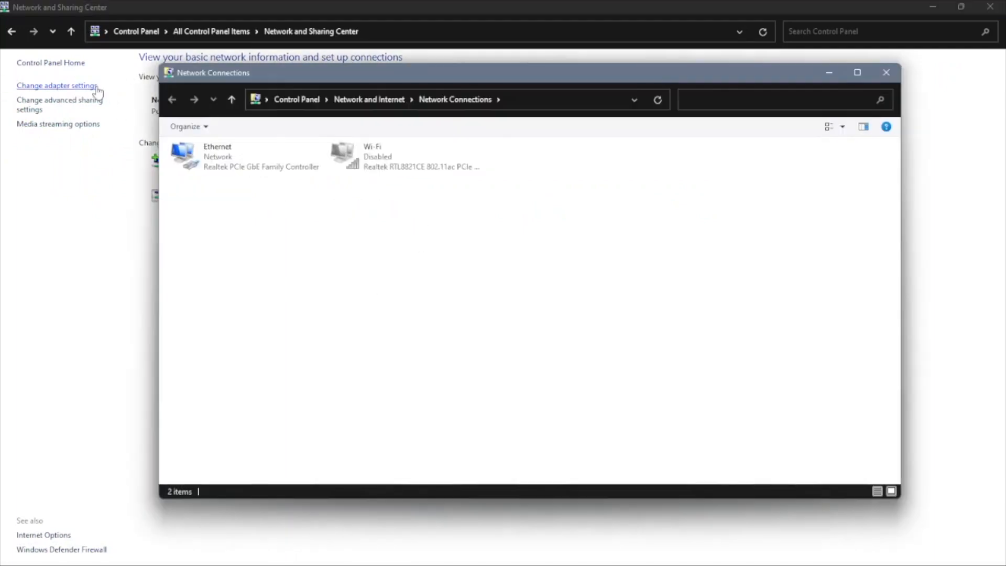
Step: Bring up the Ethernet adapter's Properties dialog from its context menu
left_click(247, 156)
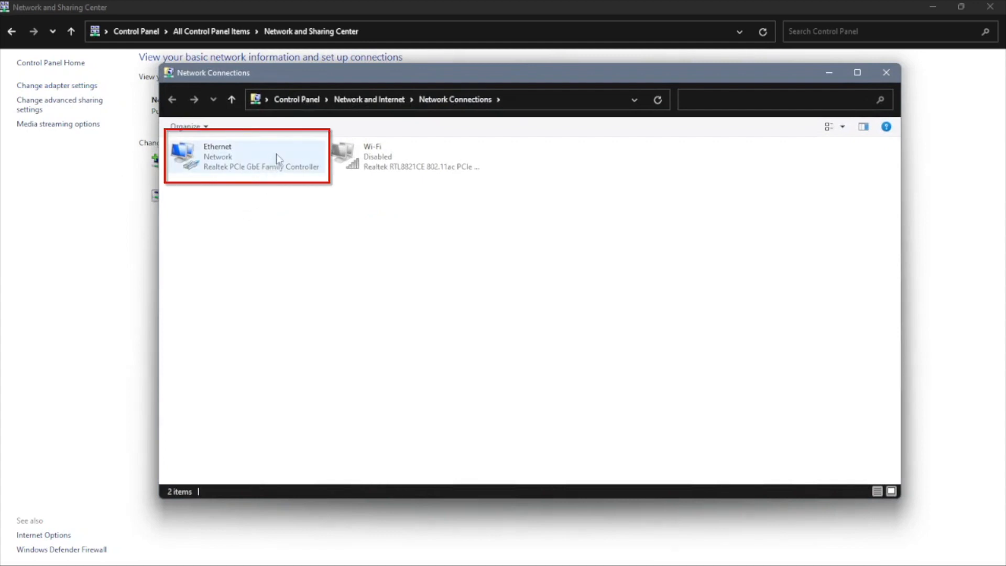
left_click(247, 156)
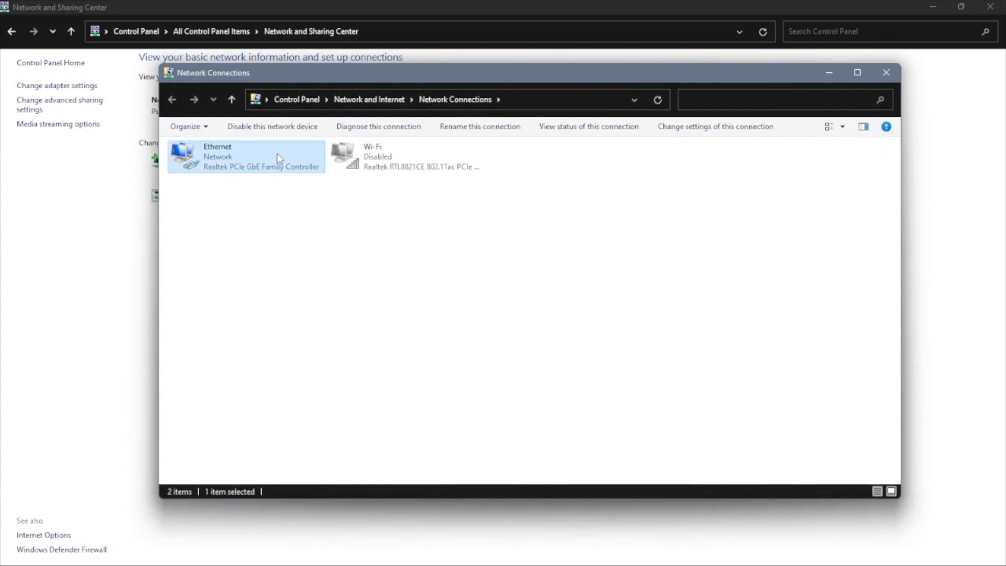
right_click(245, 156)
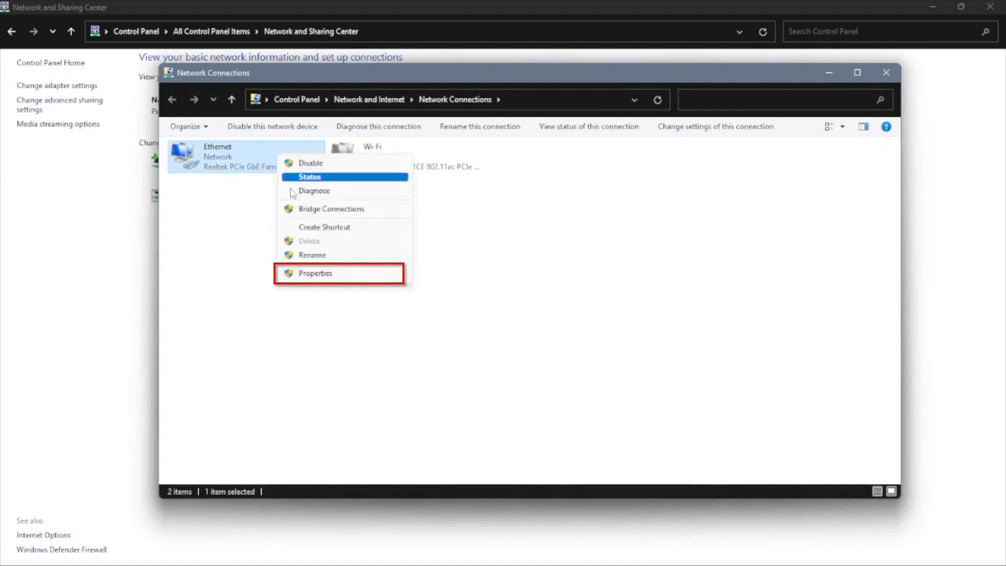
left_click(315, 273)
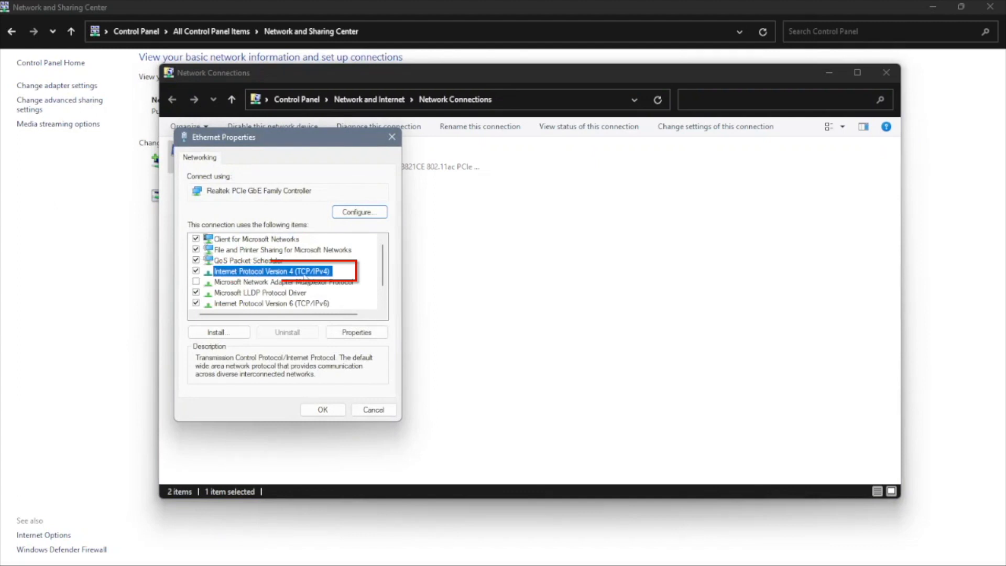
Step: Set Ethernet IPv4 to static 192.168.0.199, mask 255.255.255.0, gateway 192.168.0.1, and confirm
left_click(355, 332)
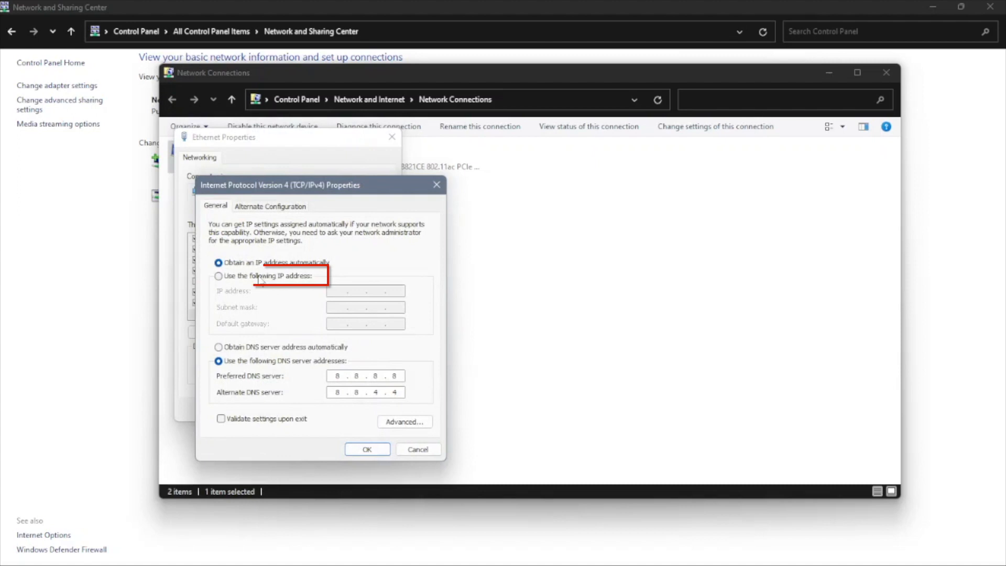
left_click(219, 276)
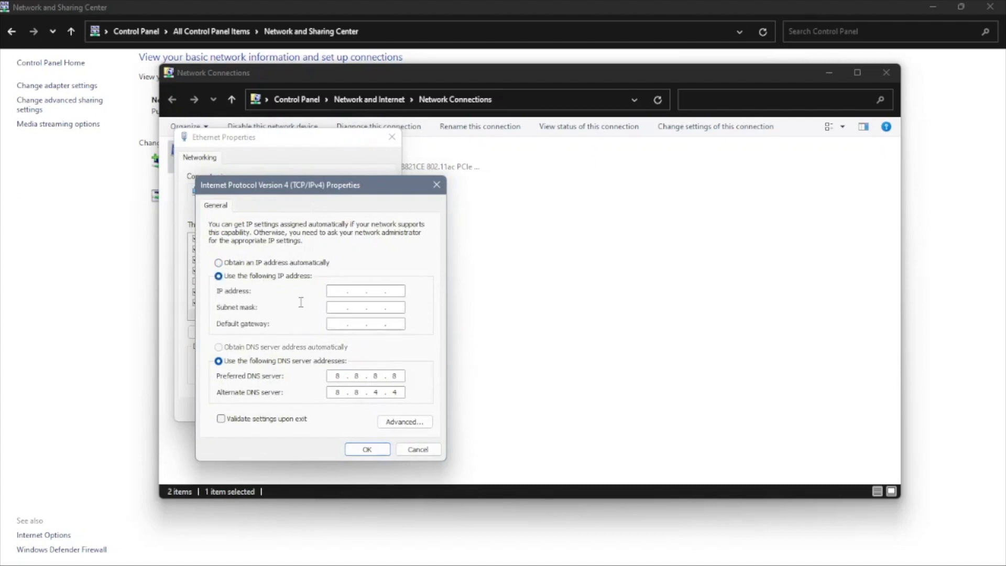
type("192 . . .")
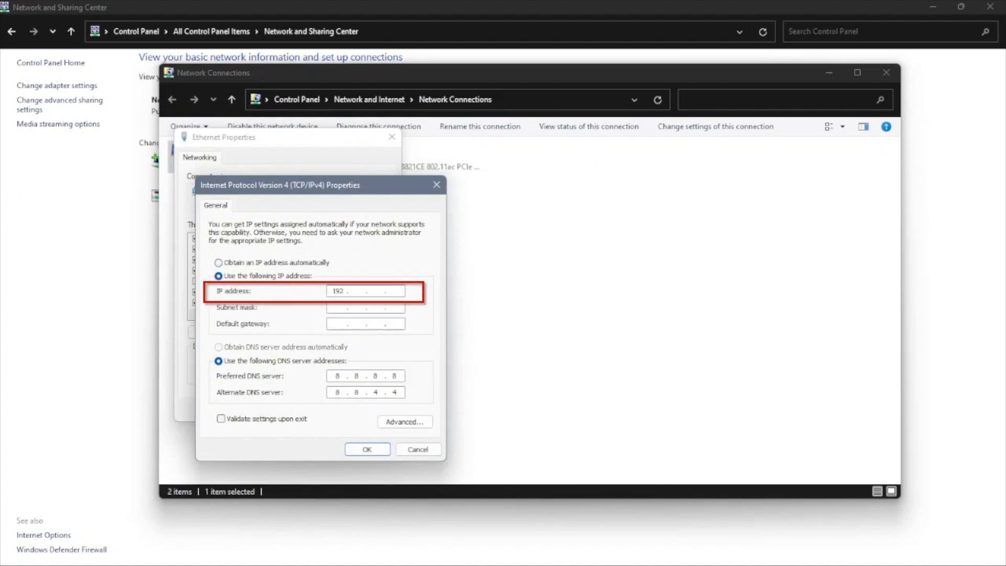
type("168")
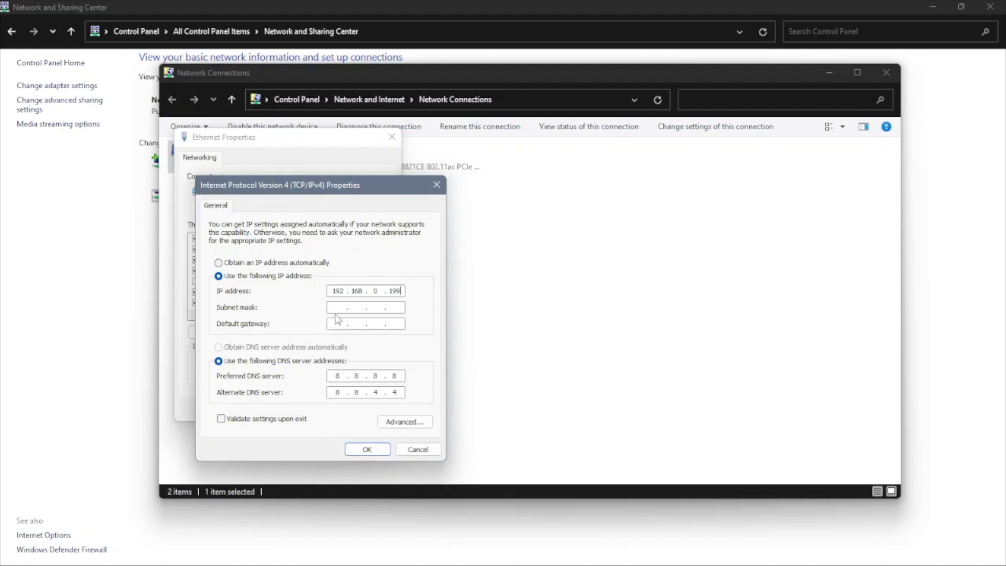
type("255.255.255.0")
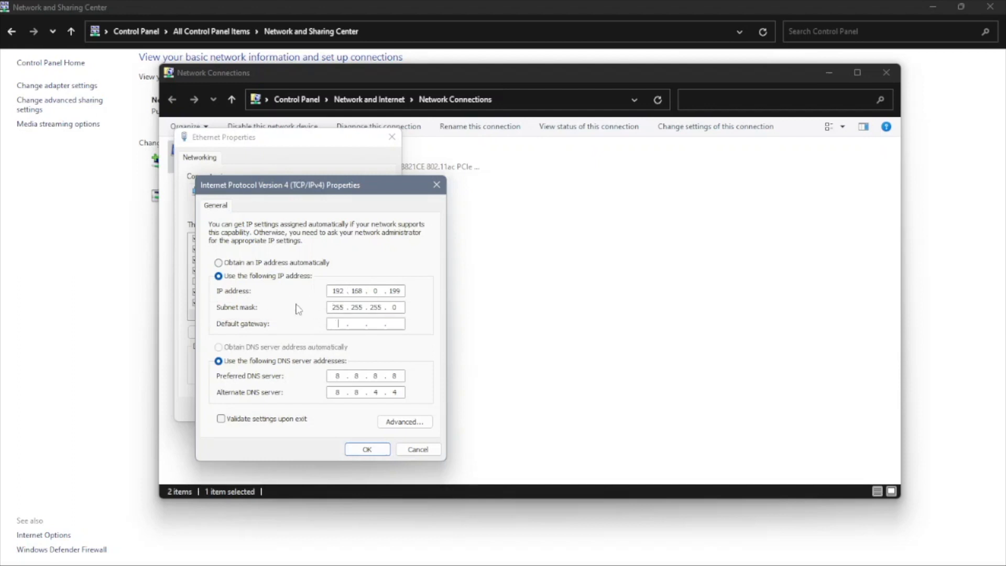
type("192.168.")
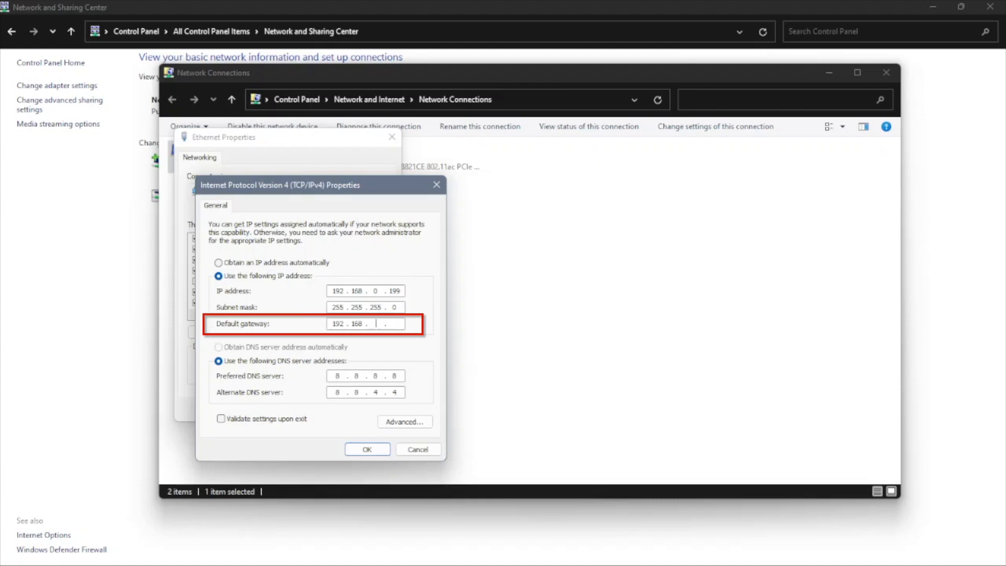
type("0")
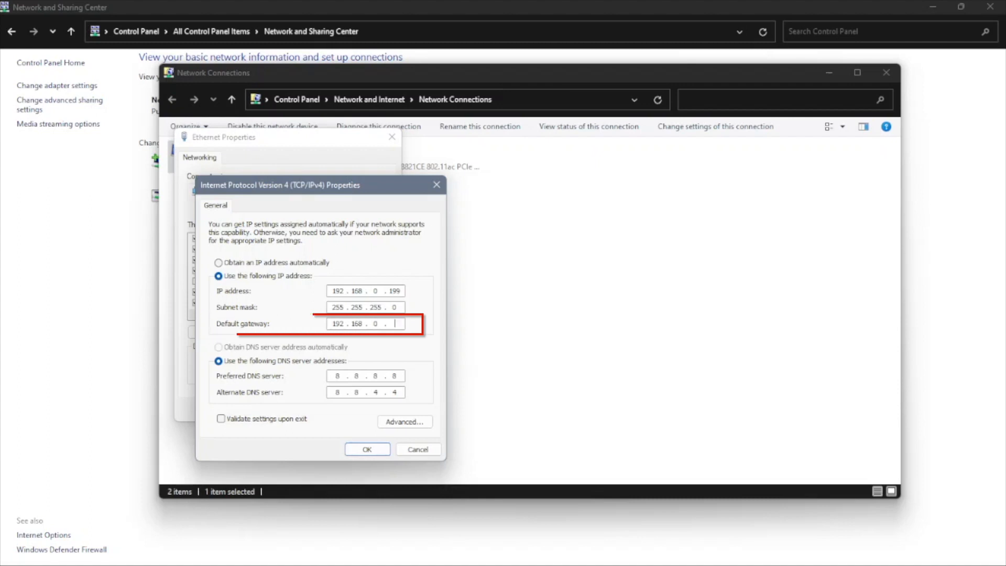
type("1")
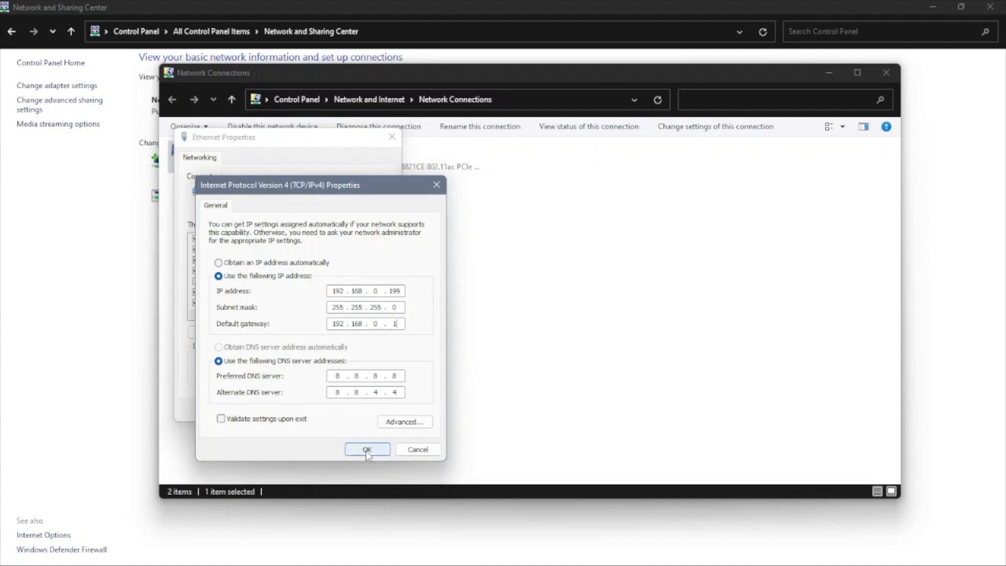
left_click(367, 449)
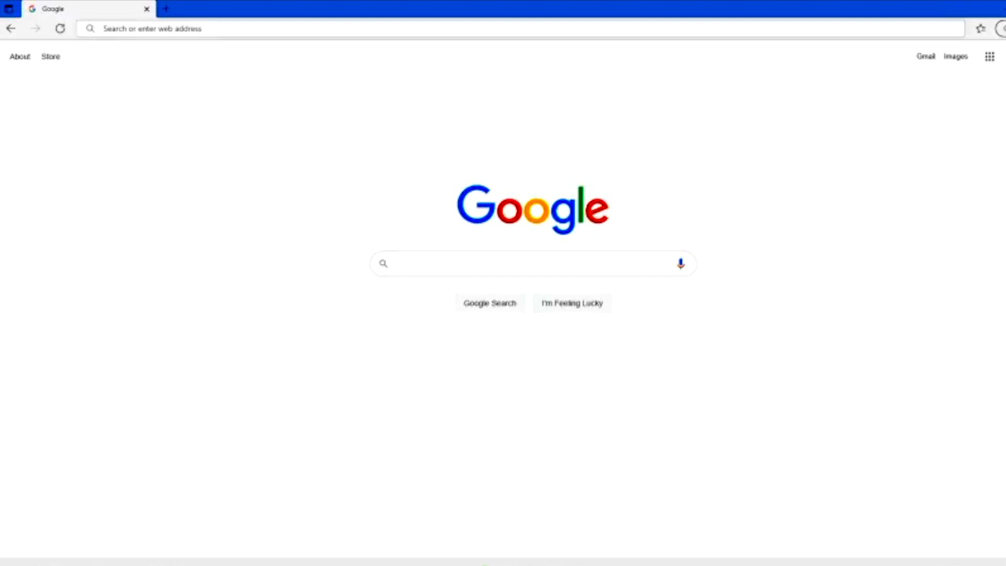
Step: Enter the iDRAC IP address in Edge to load the iDRAC8 login page
type("198.")
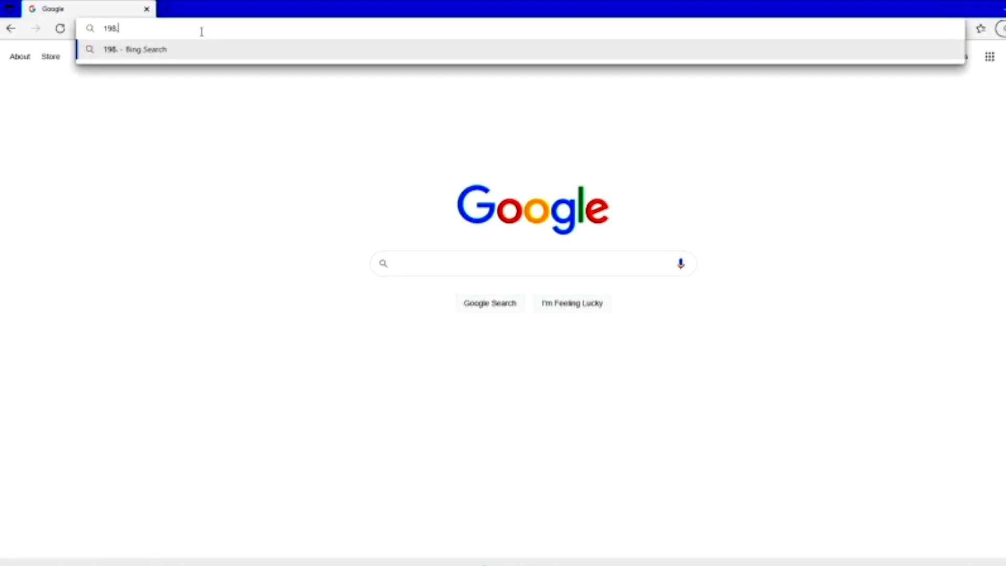
type("168")
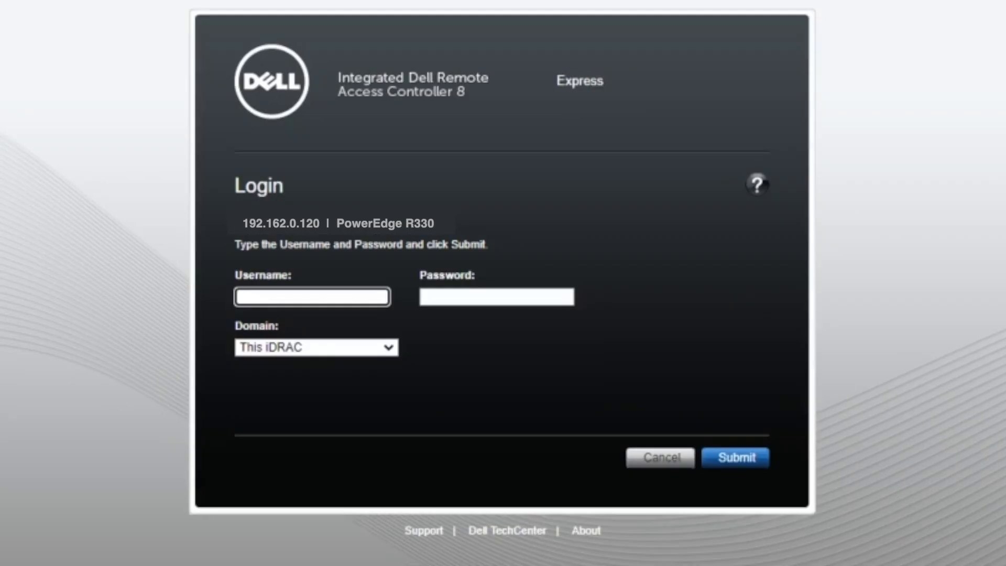
mouse_move(544, 114)
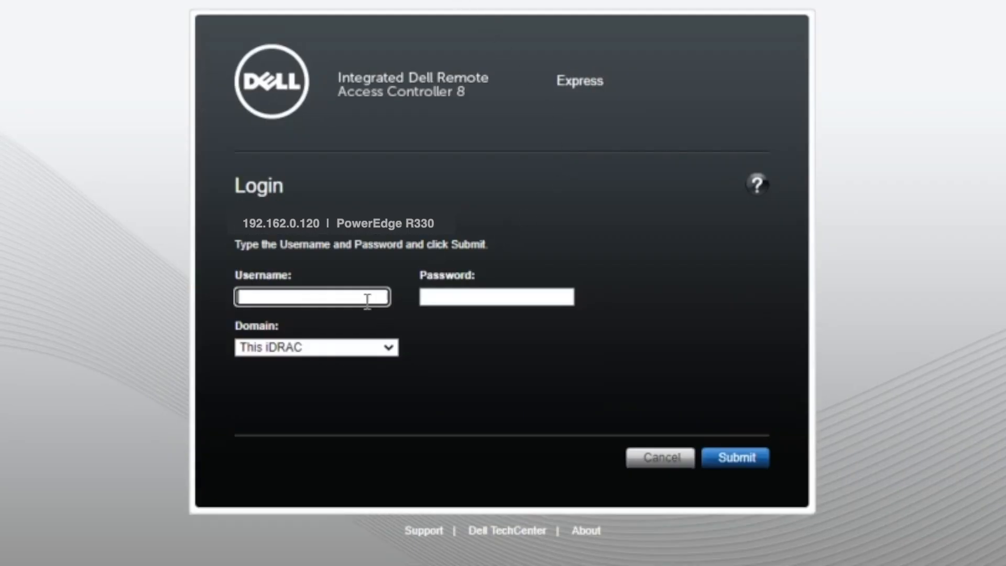
Step: Log in to iDRAC8 as root with the default password
type("root")
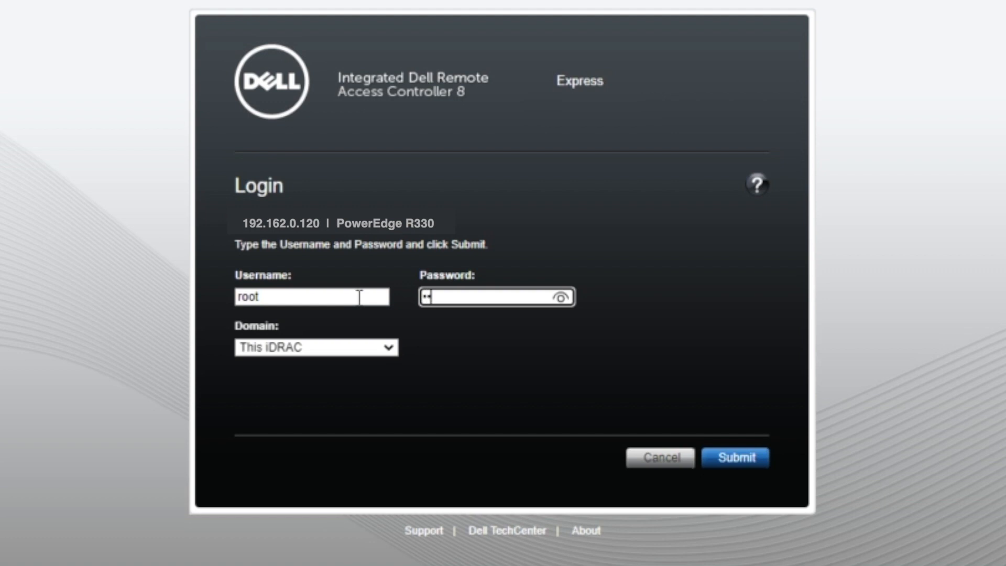
type("••••")
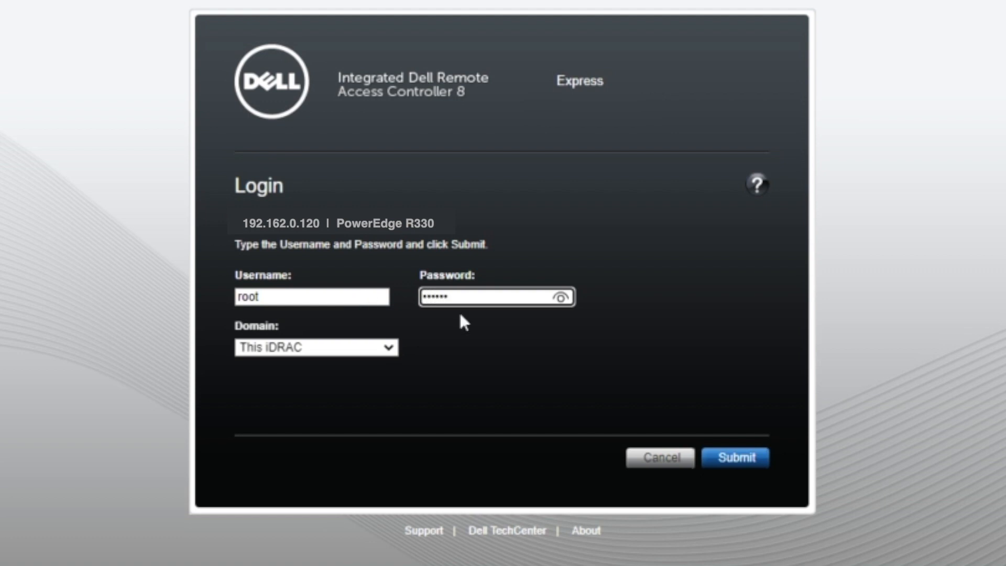
left_click(559, 297)
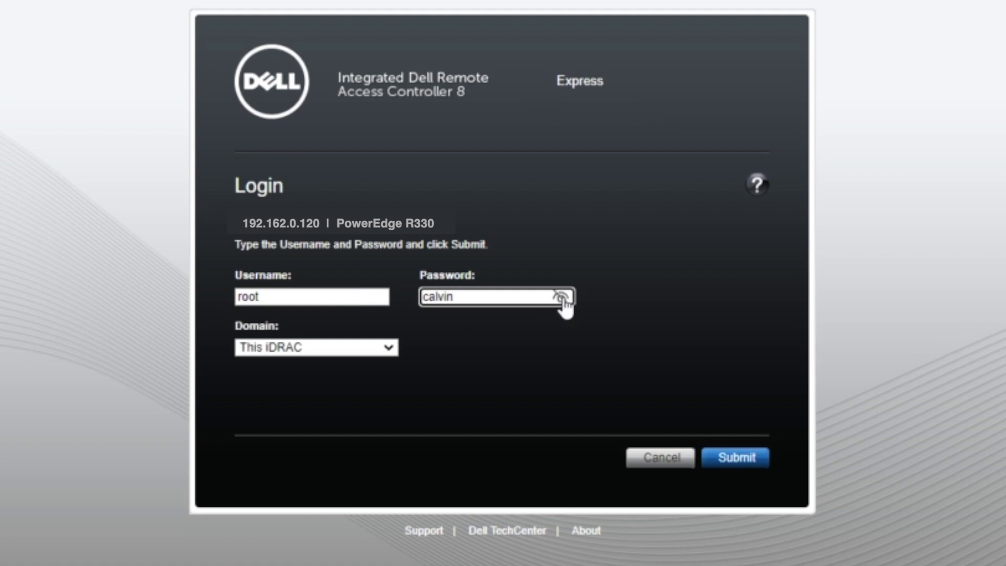
left_click(735, 457)
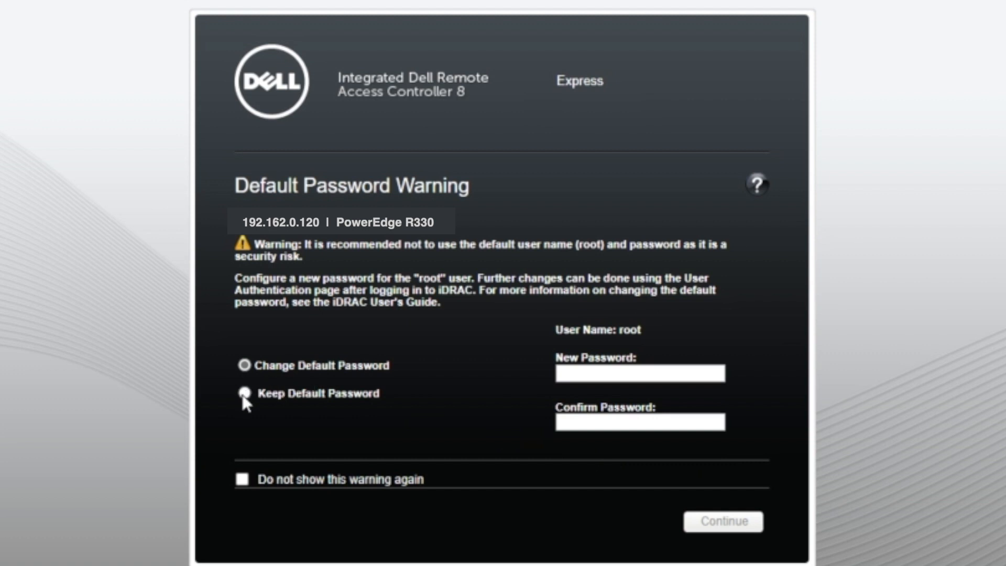
Step: Keep the default root password and continue to the System Summary
left_click(244, 393)
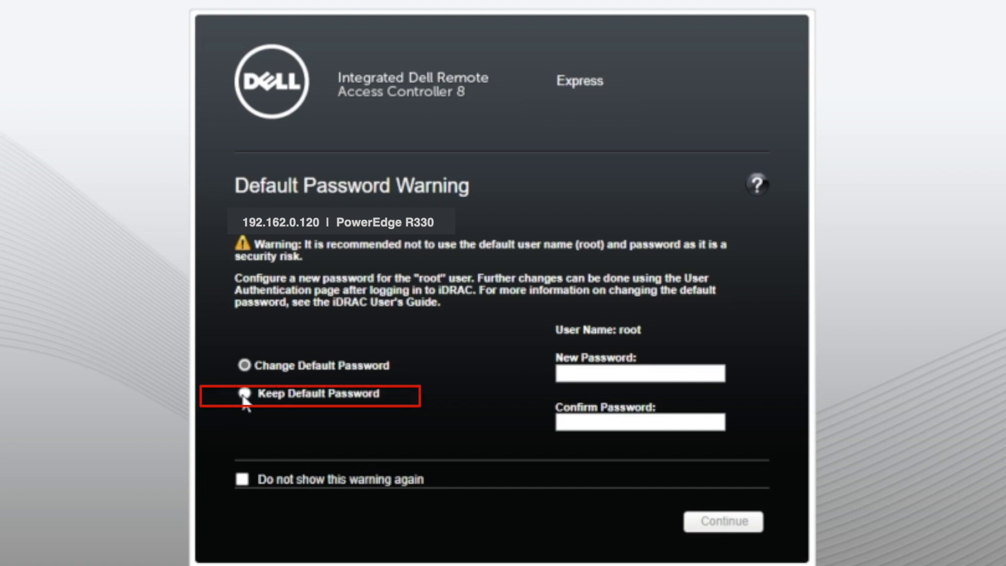
left_click(244, 394)
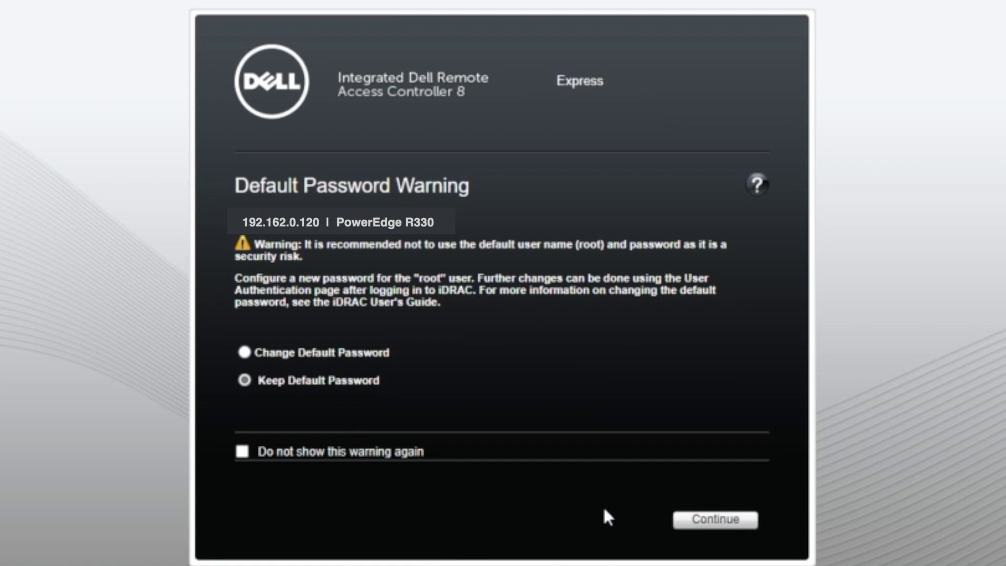
left_click(714, 519)
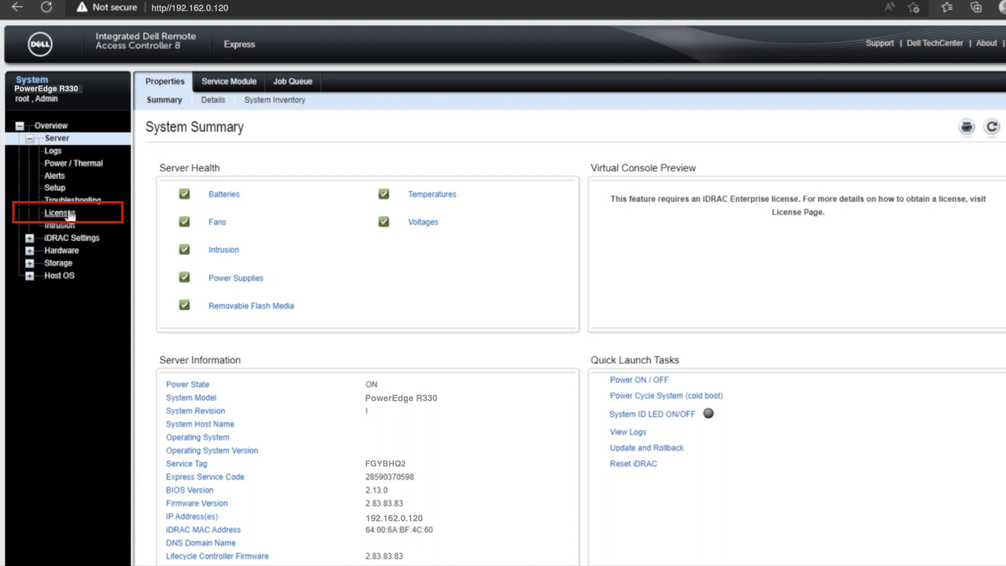
Step: On Server > Licenses, choose Import in License Options and browse for a file
left_click(61, 213)
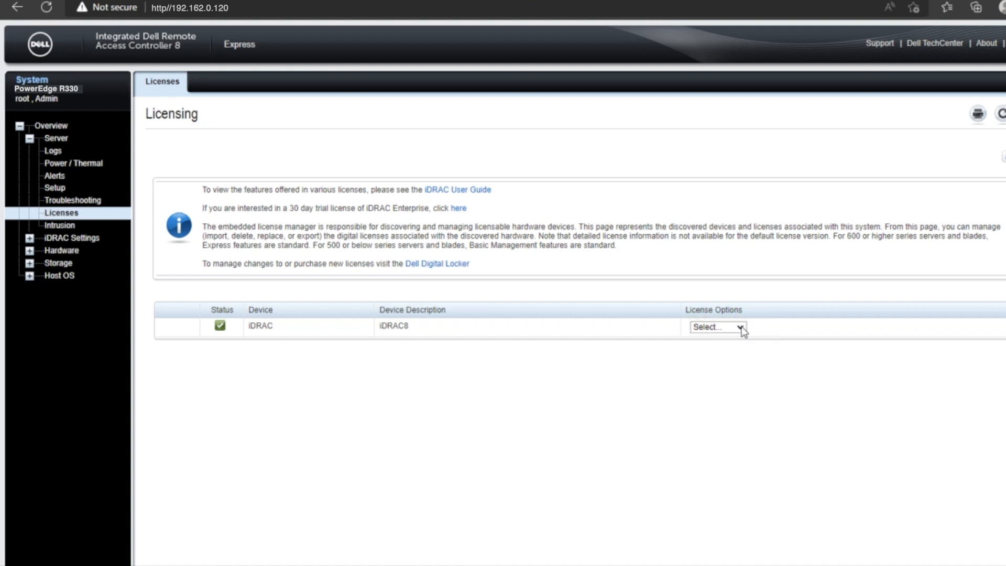
left_click(715, 326)
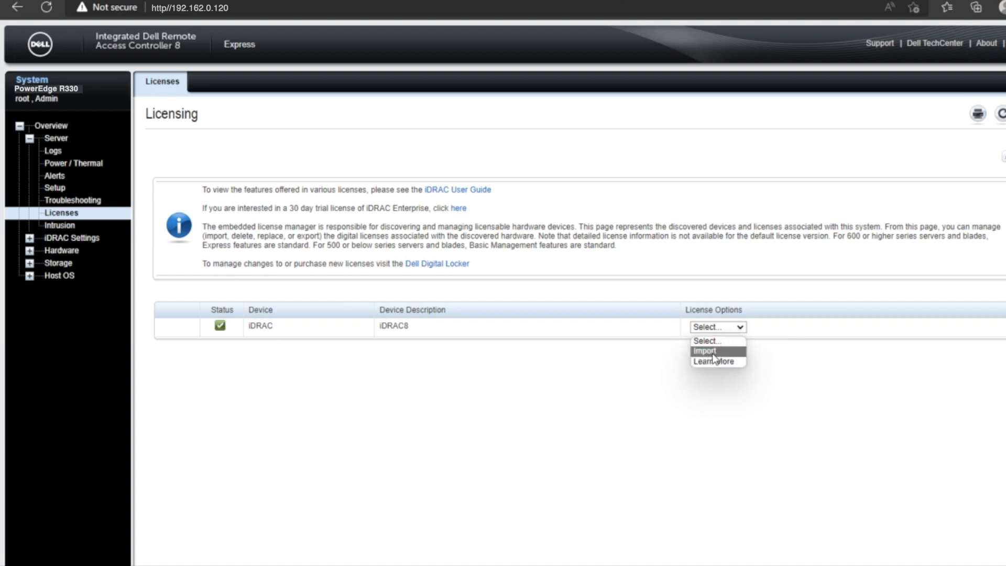
left_click(704, 351)
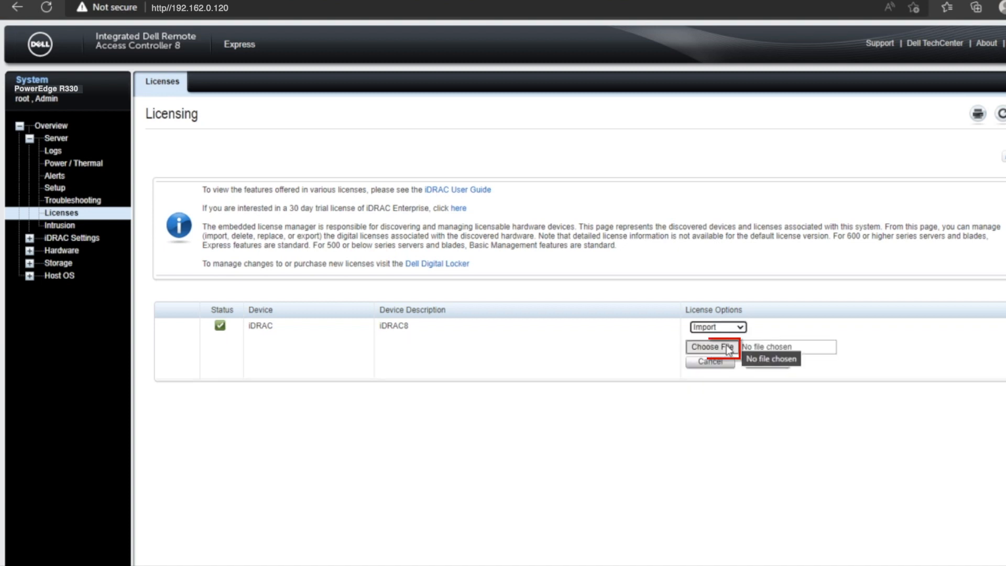
left_click(713, 347)
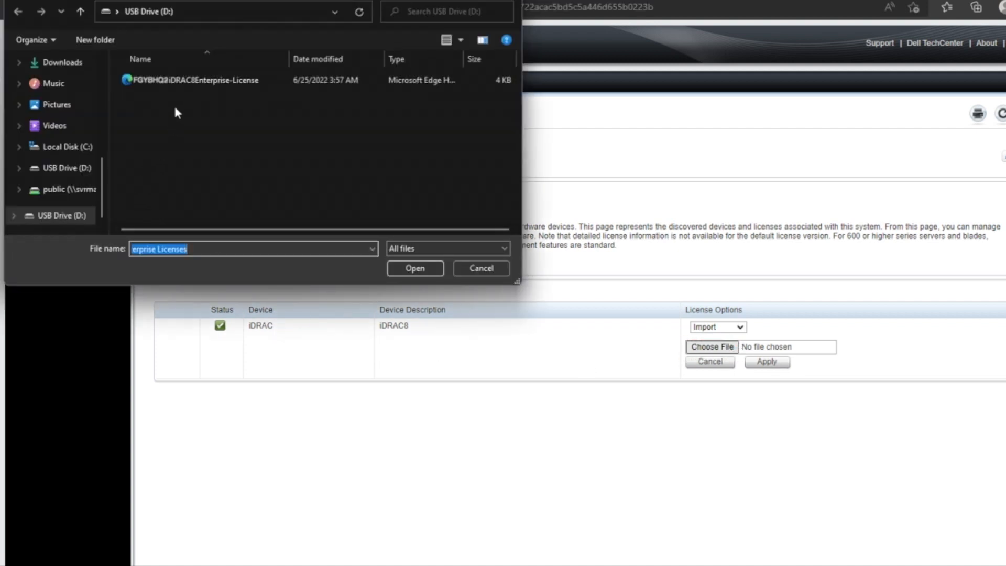
mouse_move(189, 79)
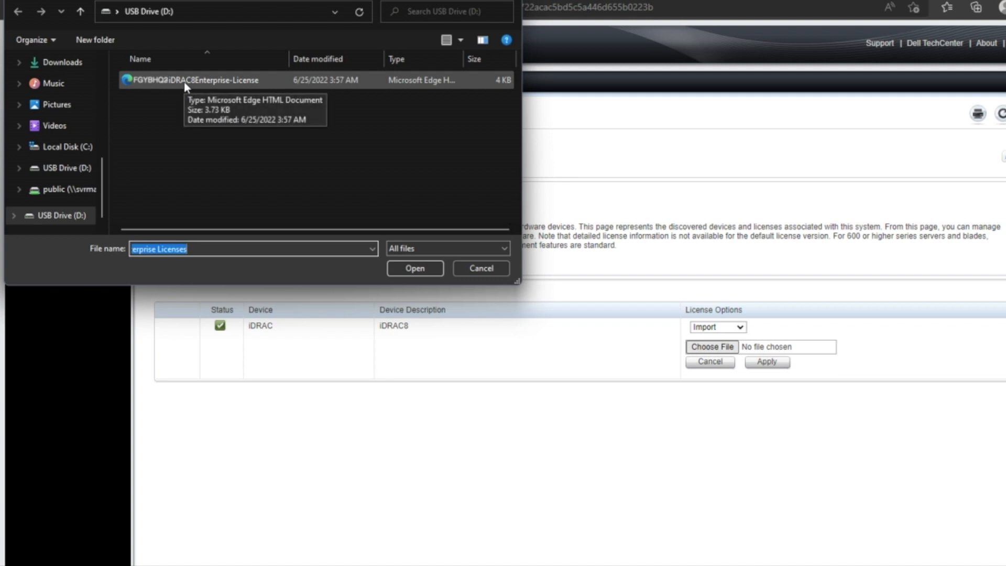
Step: Select the Enterprise license file on USB drive D:, apply the import and acknowledge success
left_click(193, 80)
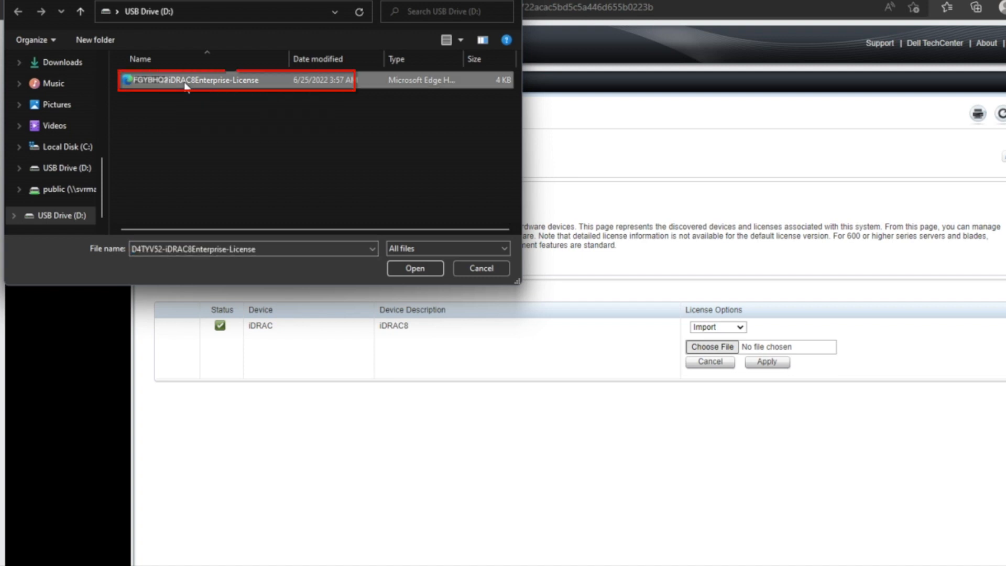
mouse_move(379, 158)
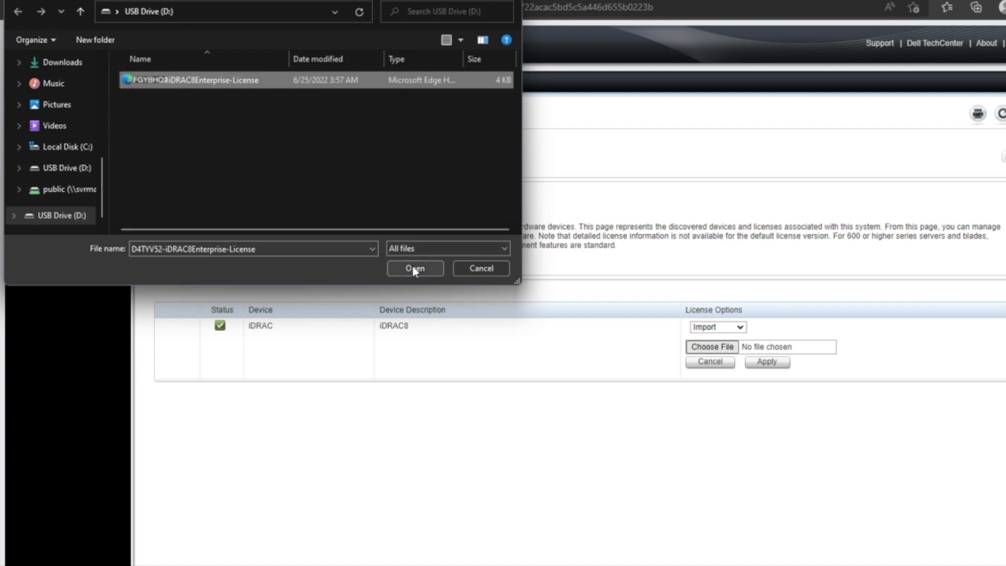
left_click(415, 269)
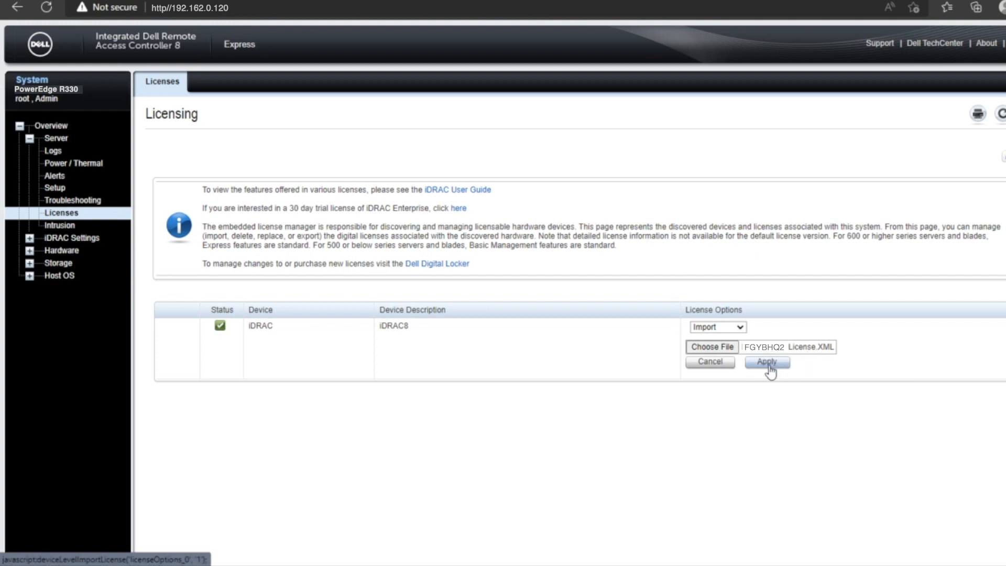
left_click(766, 362)
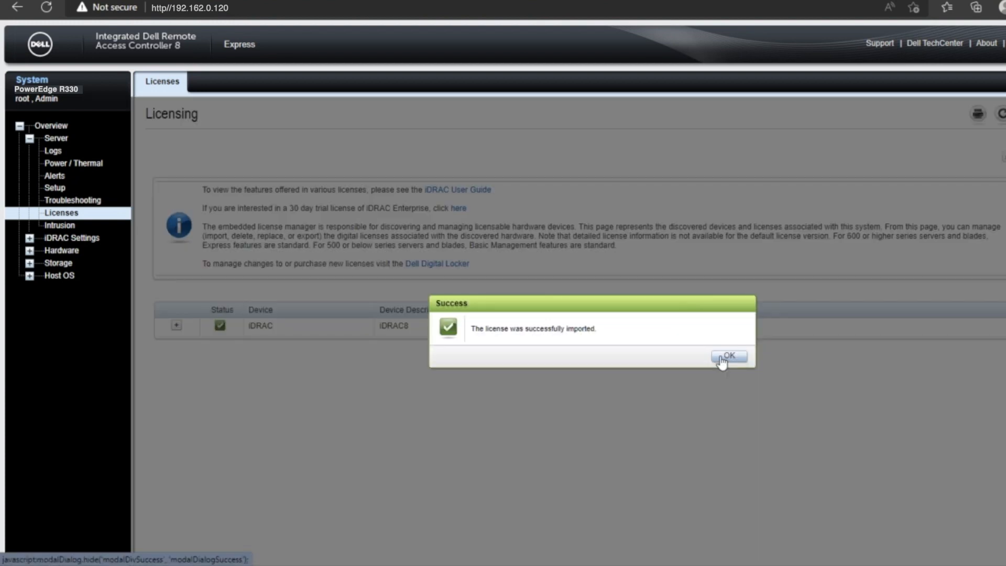
left_click(727, 356)
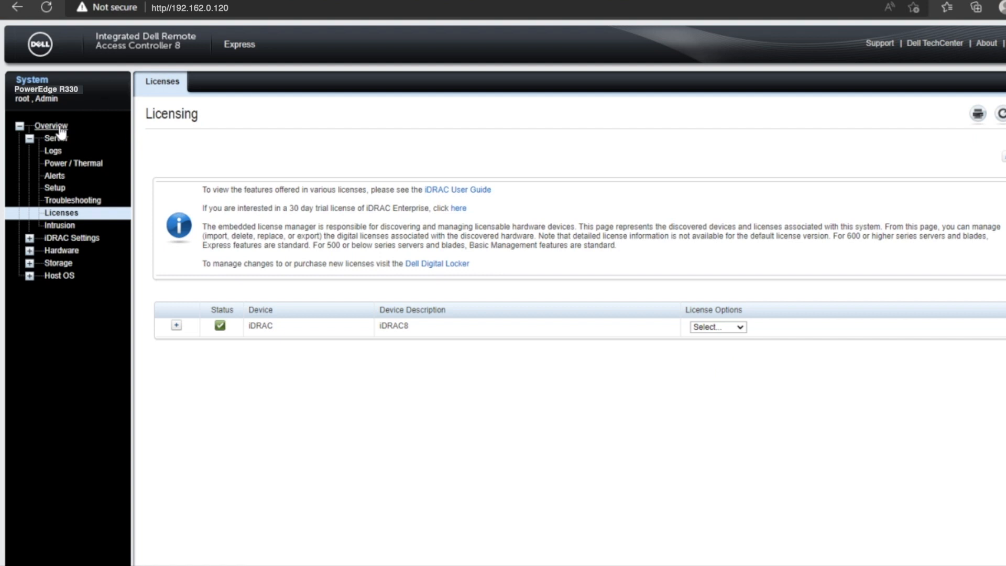
Step: Log out of iDRAC and log back in as root, keeping the default password
left_click(54, 137)
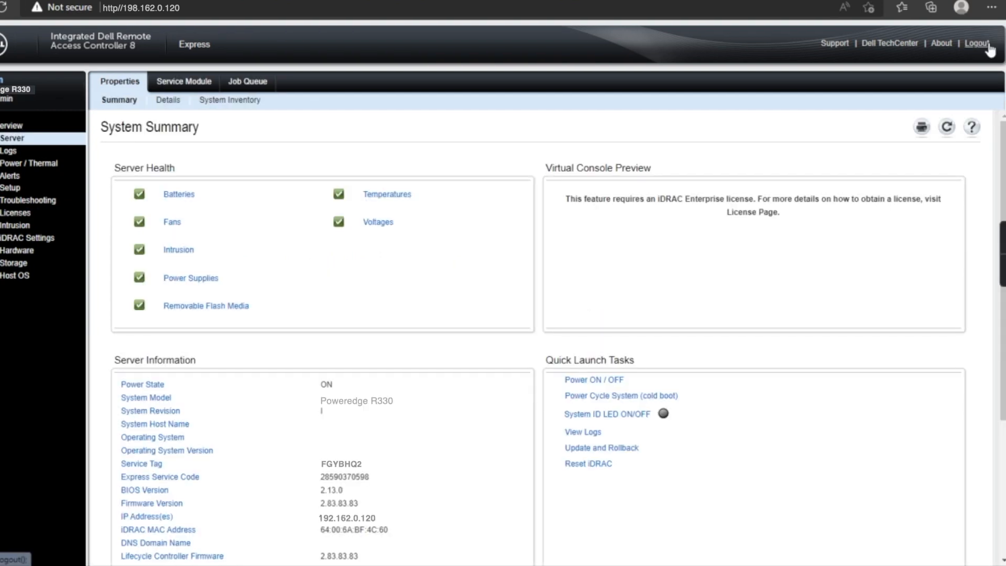
left_click(976, 43)
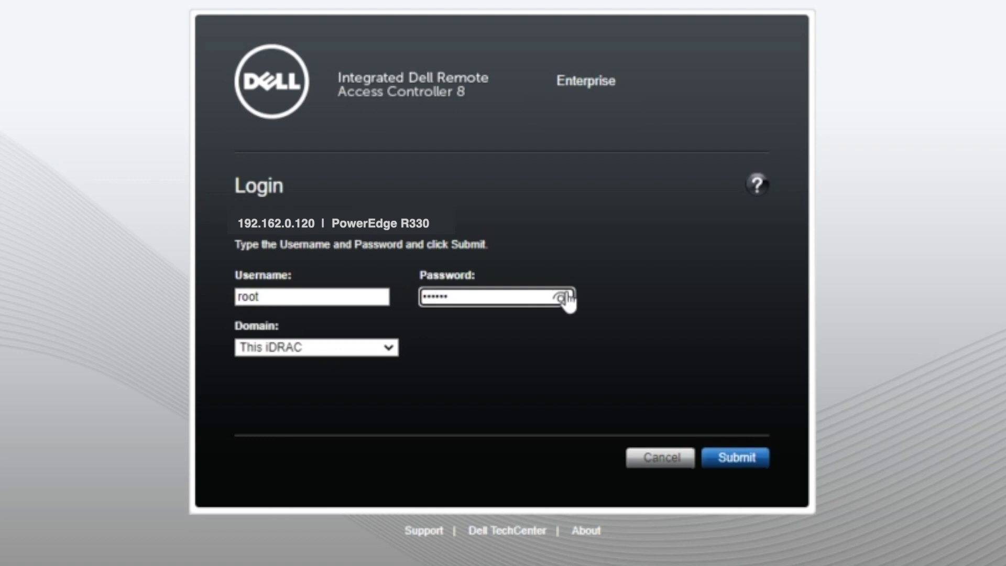
left_click(735, 457)
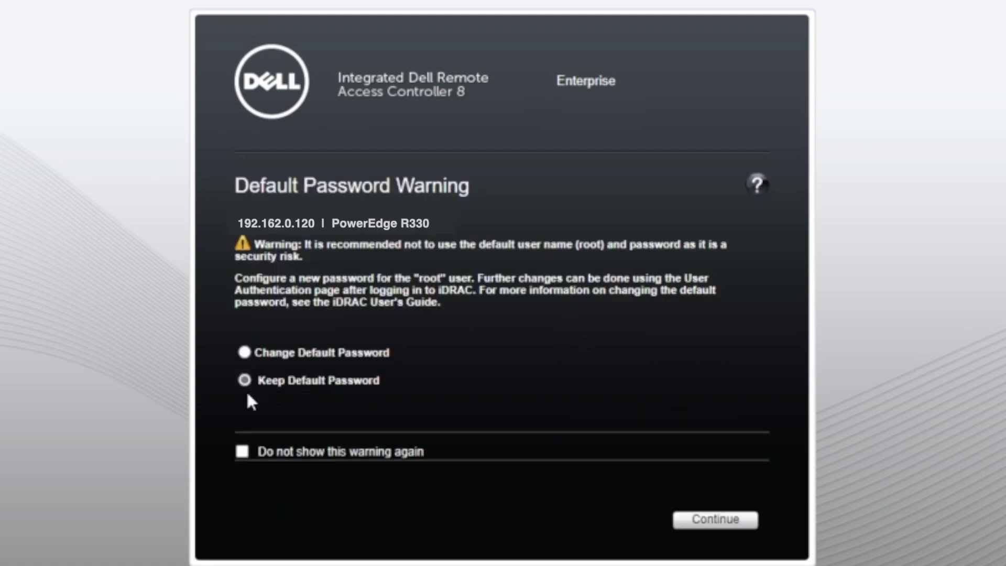
left_click(714, 518)
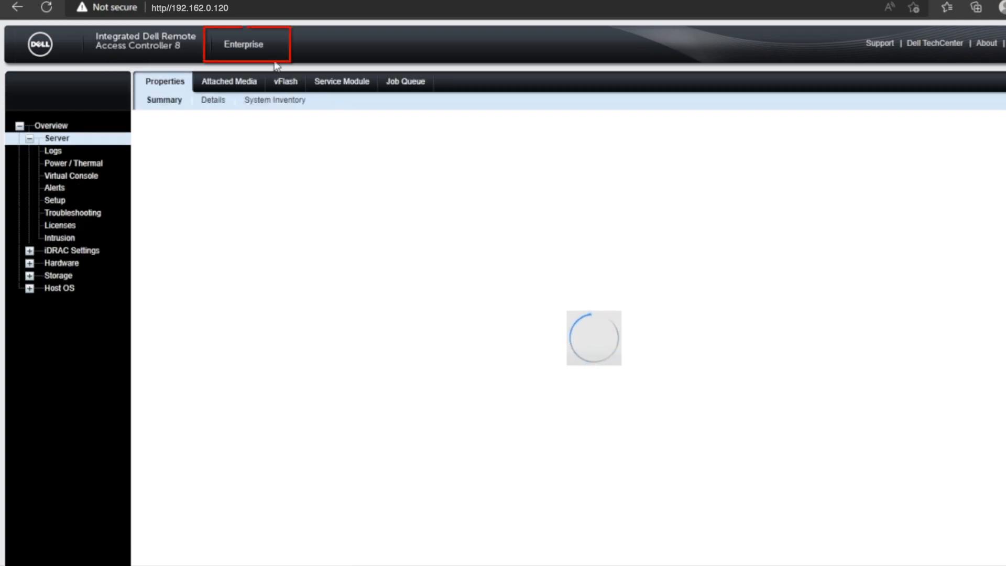
Step: Return to Server > Licenses, with the header now reading Enterprise
left_click(242, 44)
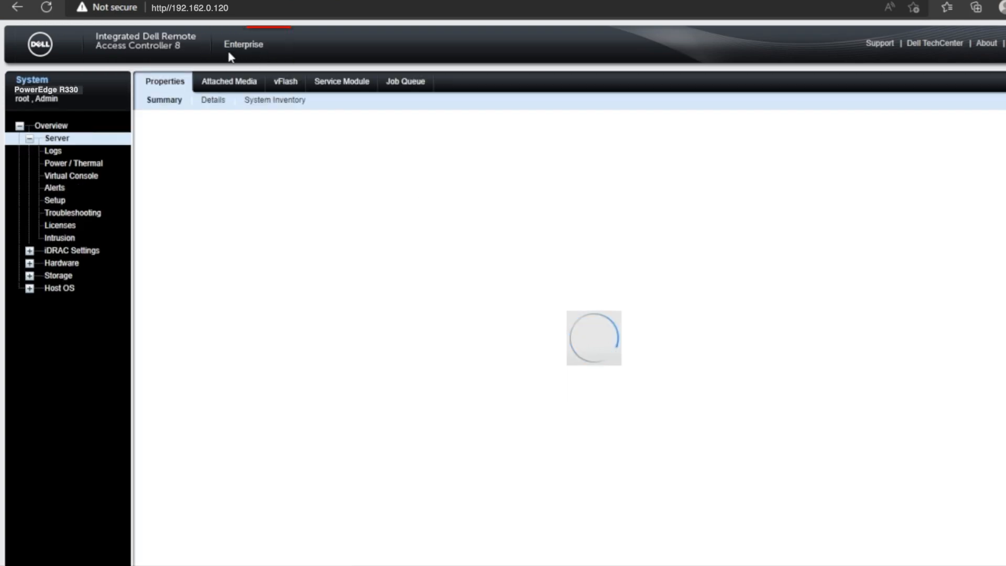
mouse_move(110, 187)
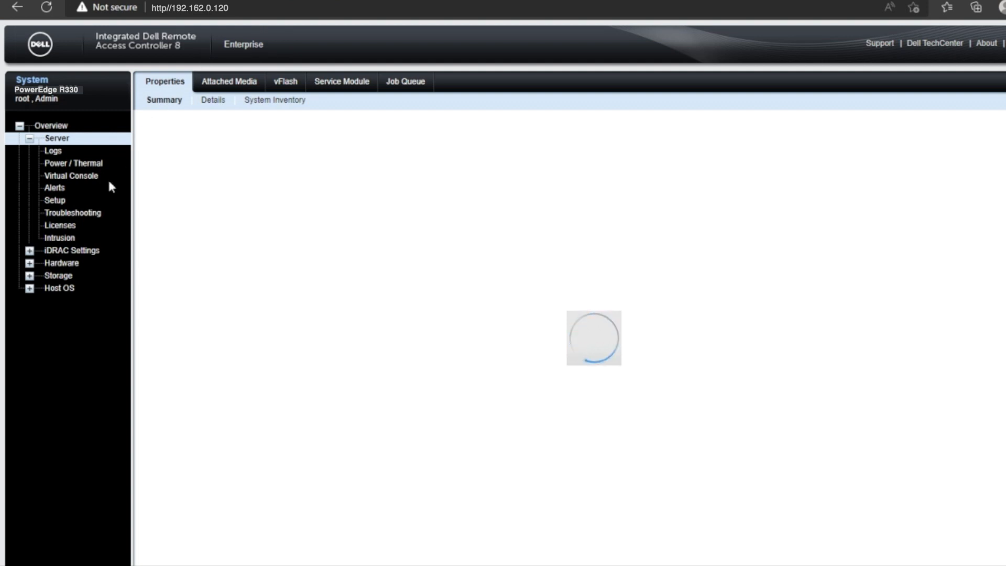
left_click(60, 226)
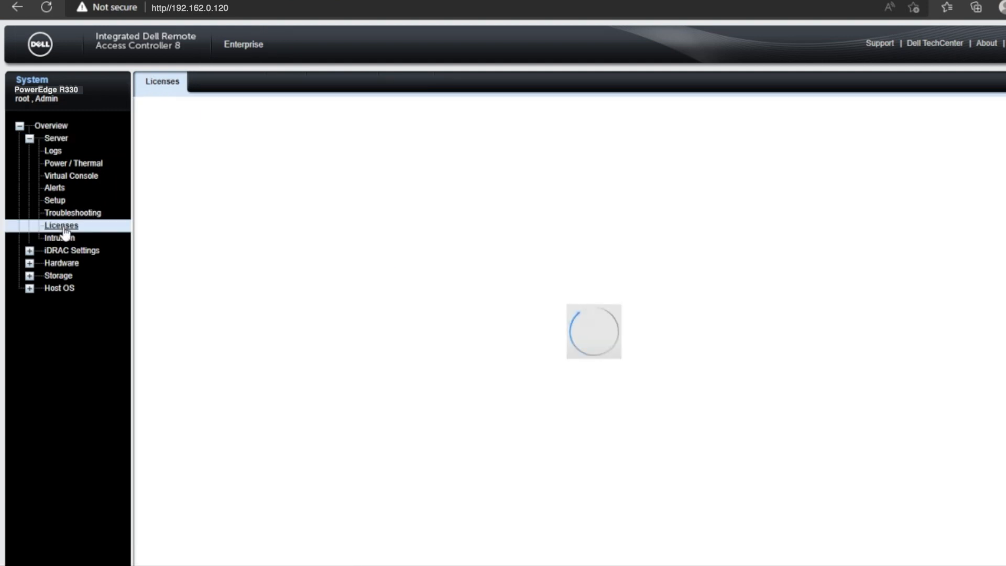
left_click(61, 226)
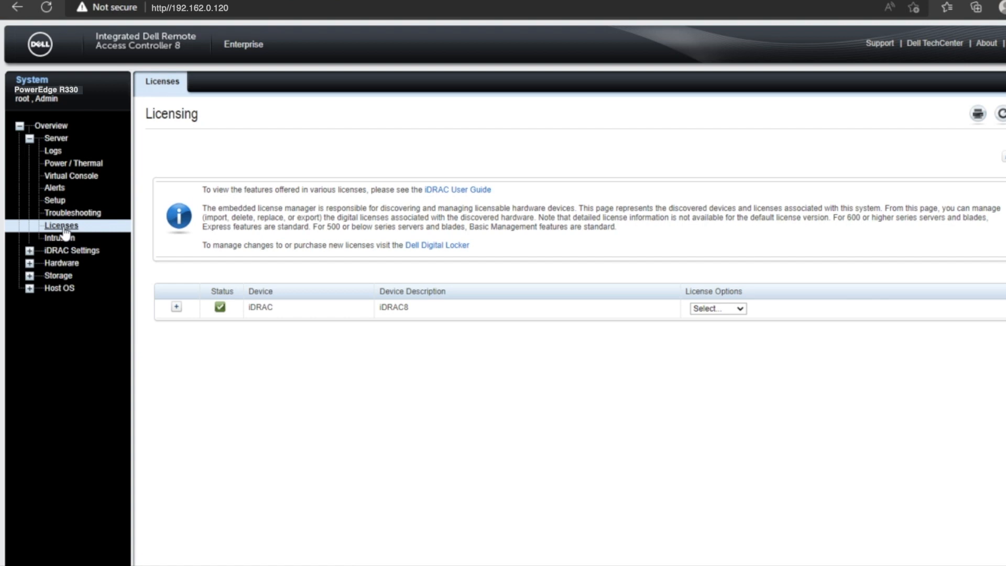